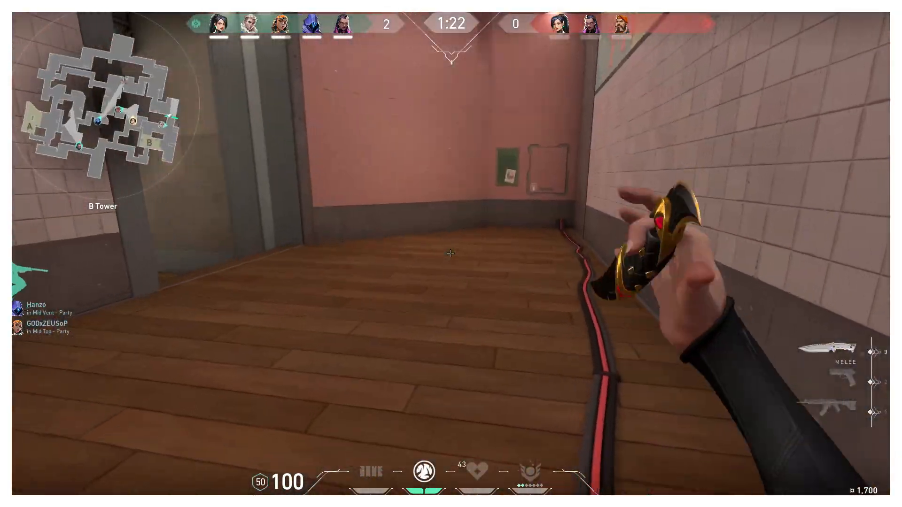
pyautogui.moveTo(451, 253)
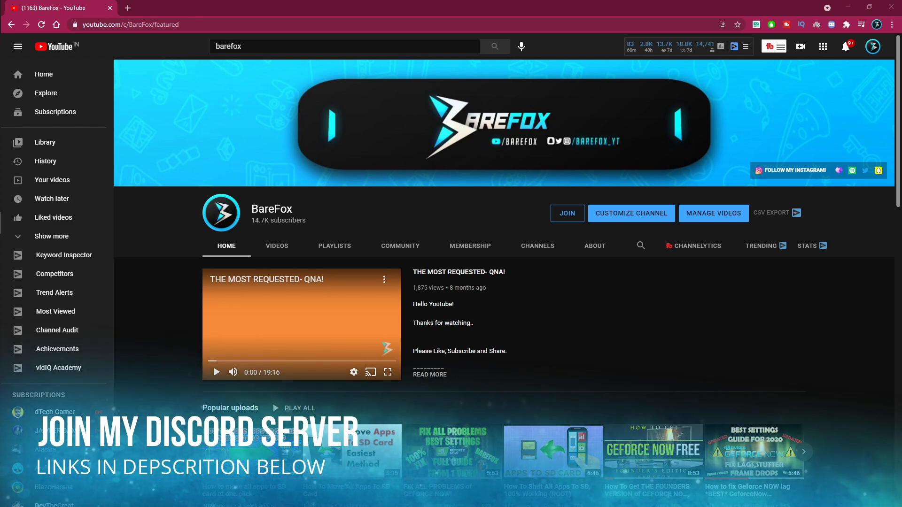
# From Start, locate the VALORANT shortcut's folder and jump to its target install folder
pyautogui.click(8, 493)
pyautogui.write('valo')
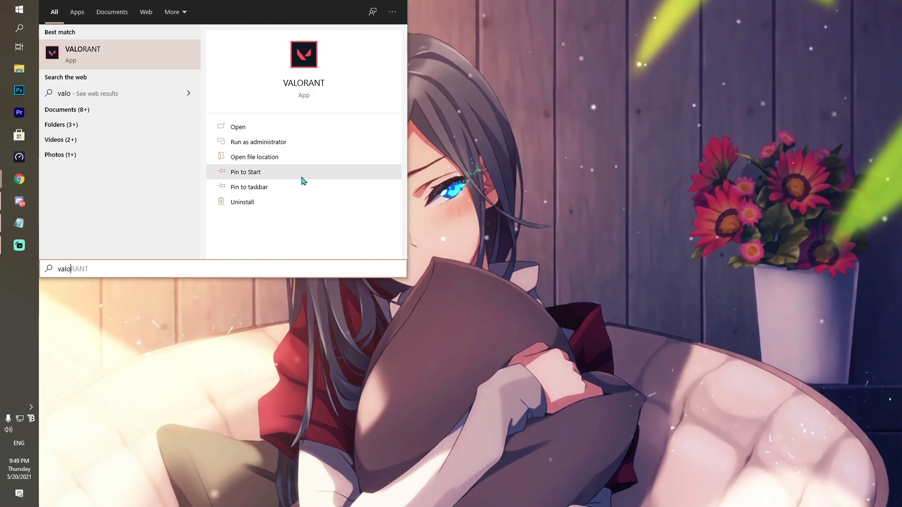
pyautogui.click(254, 157)
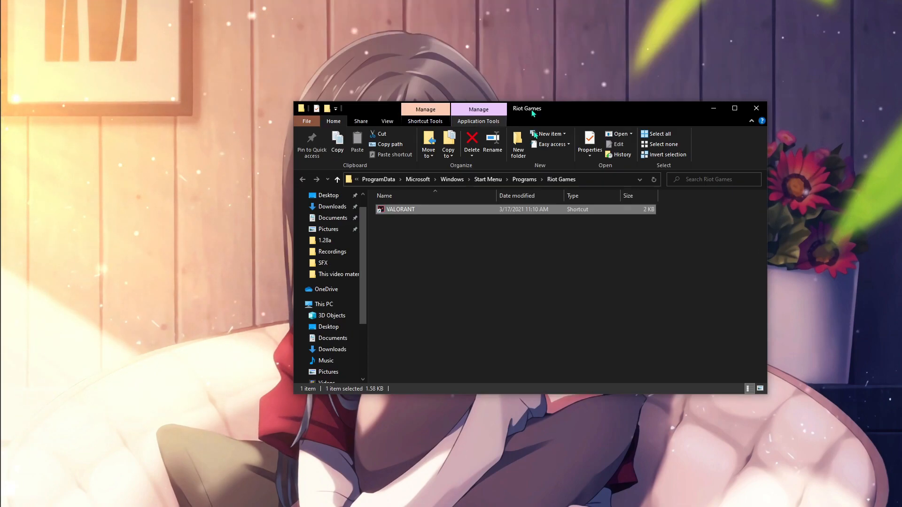
pyautogui.click(734, 108)
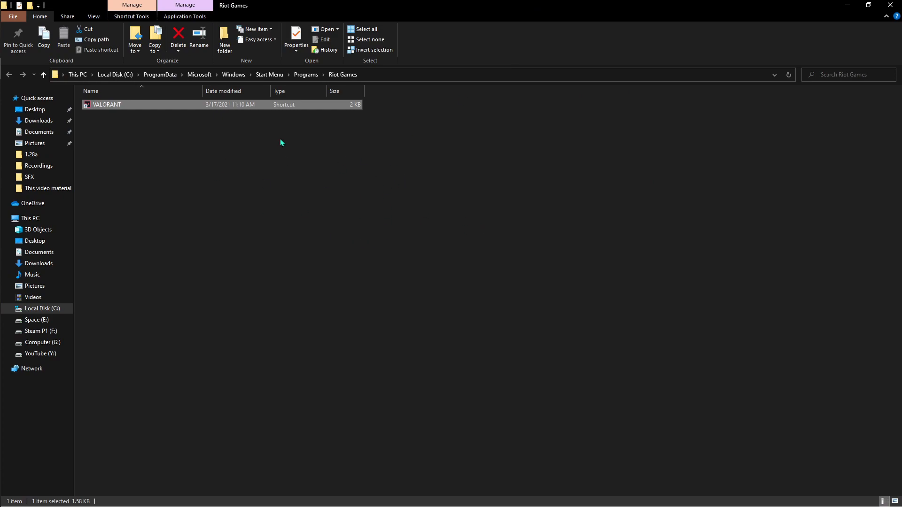
pyautogui.rightClick(107, 105)
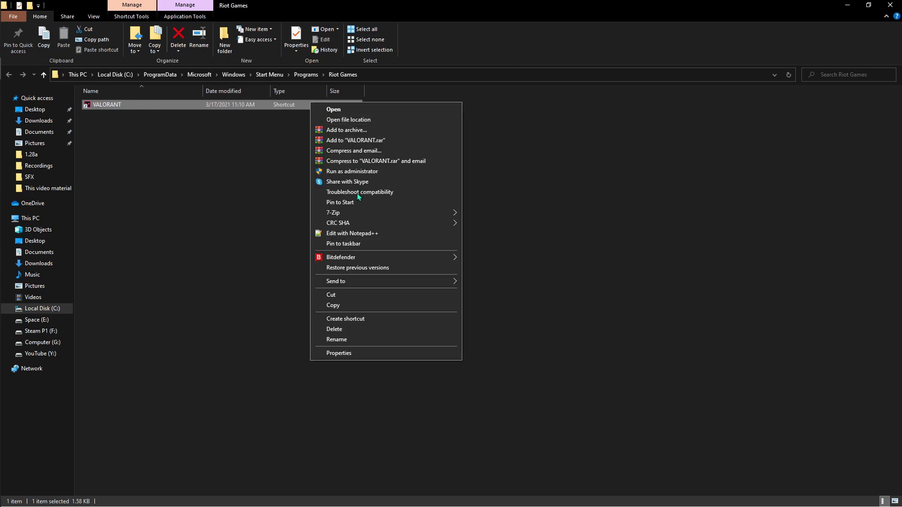
pyautogui.click(349, 120)
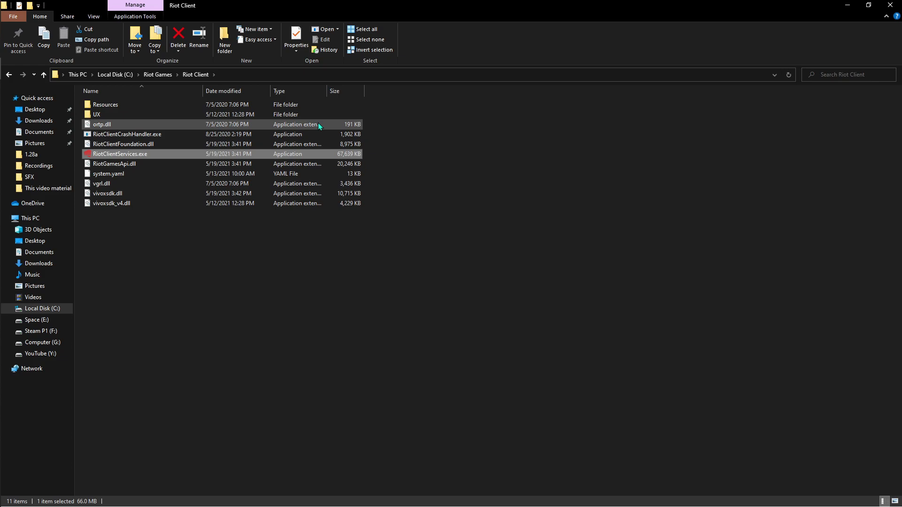
pyautogui.moveTo(174, 157)
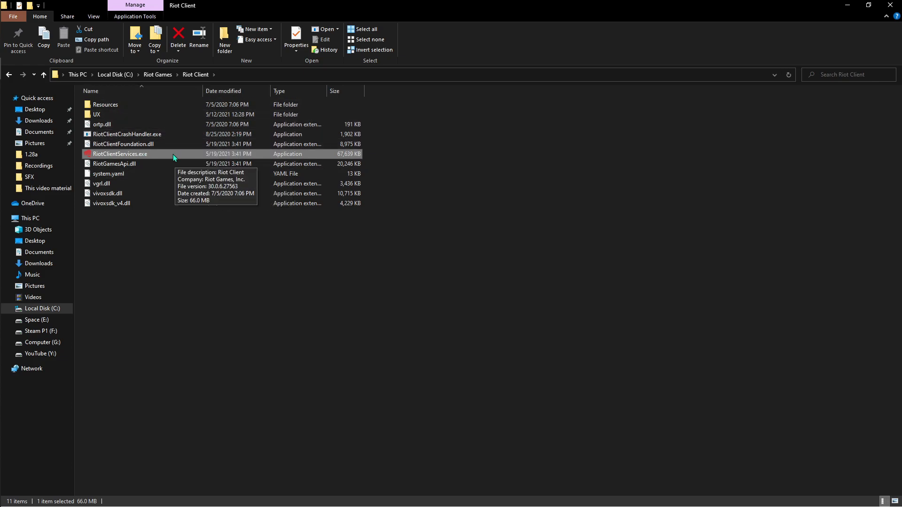
pyautogui.moveTo(158, 75)
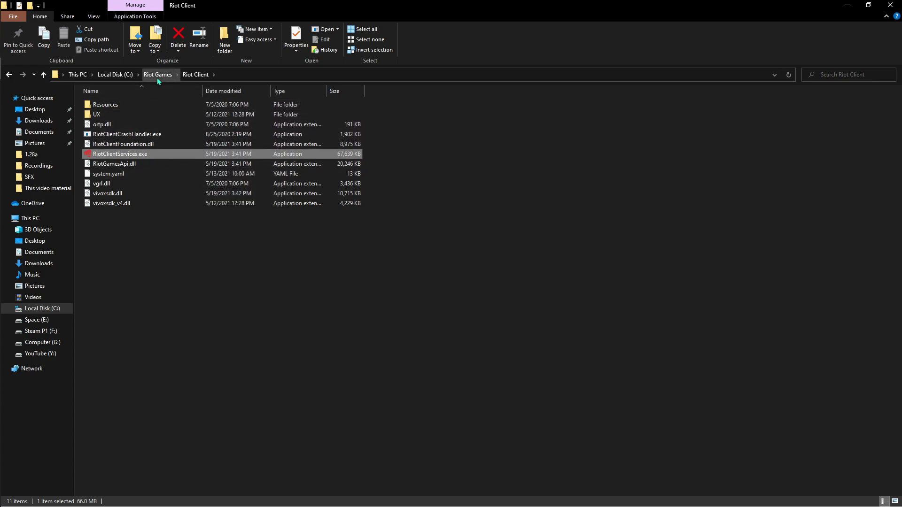
# Navigate from Riot Games into the VALORANT folder and its live subfolder
pyautogui.click(157, 74)
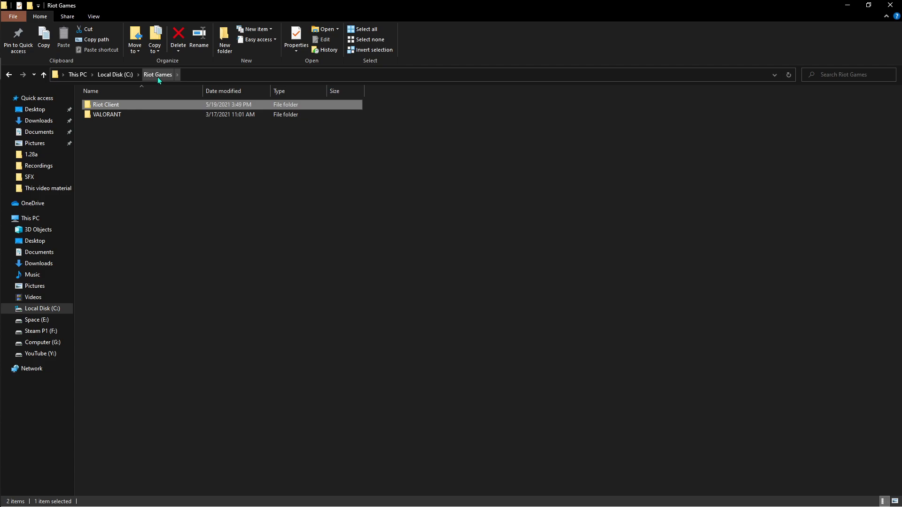
pyautogui.doubleClick(106, 113)
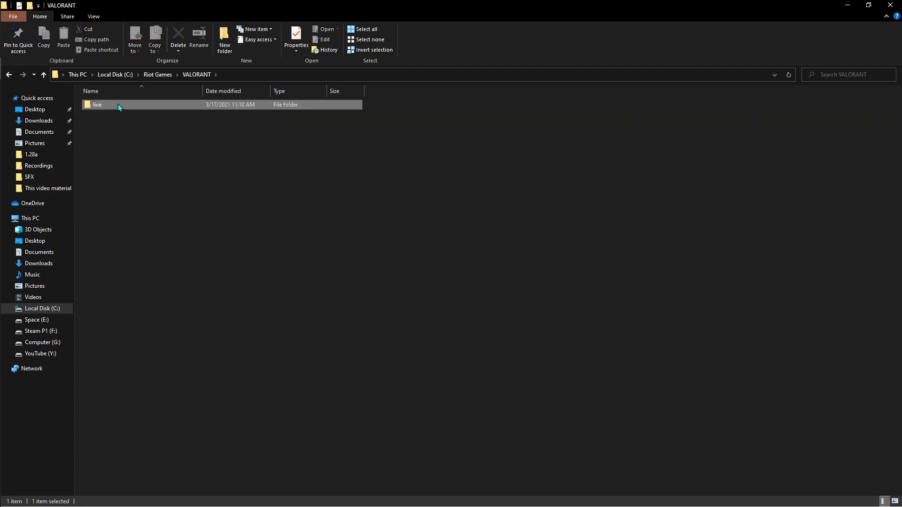
pyautogui.doubleClick(97, 105)
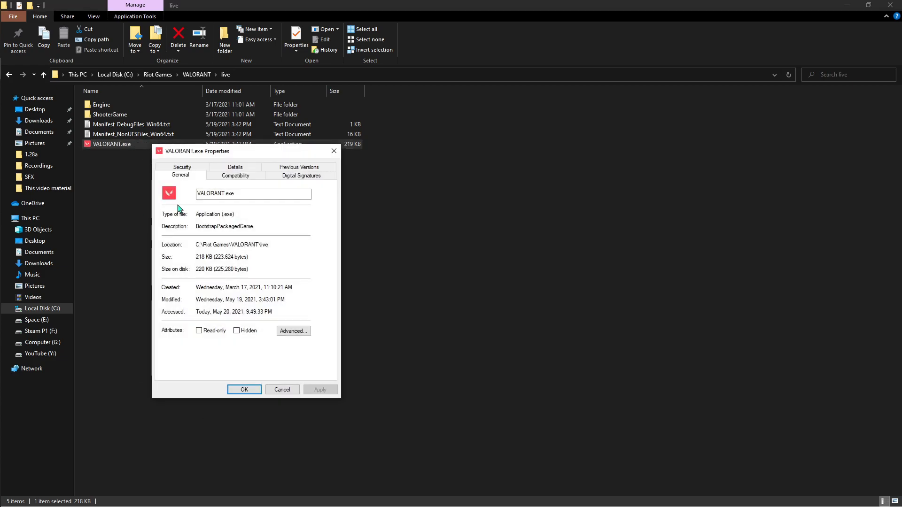
# In Compatibility, make VALORANT.exe run as administrator with fullscreen optimizations disabled
pyautogui.click(235, 175)
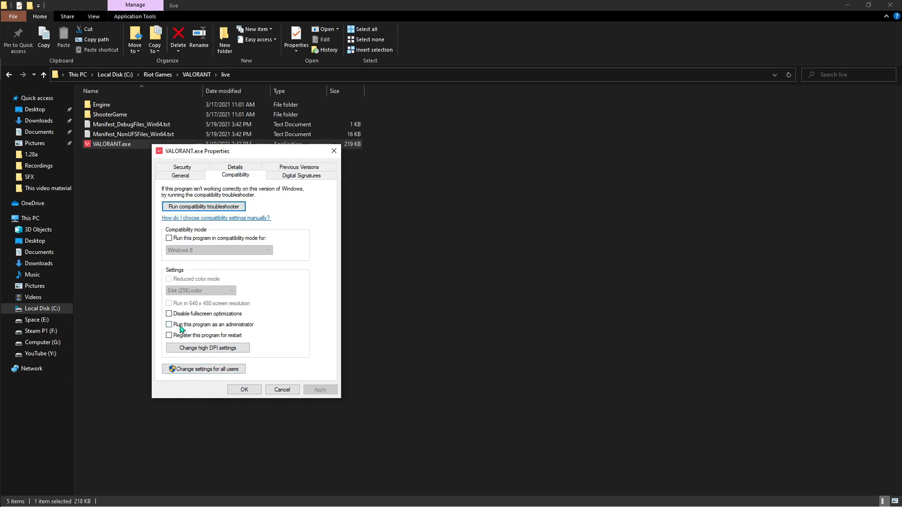
pyautogui.click(169, 324)
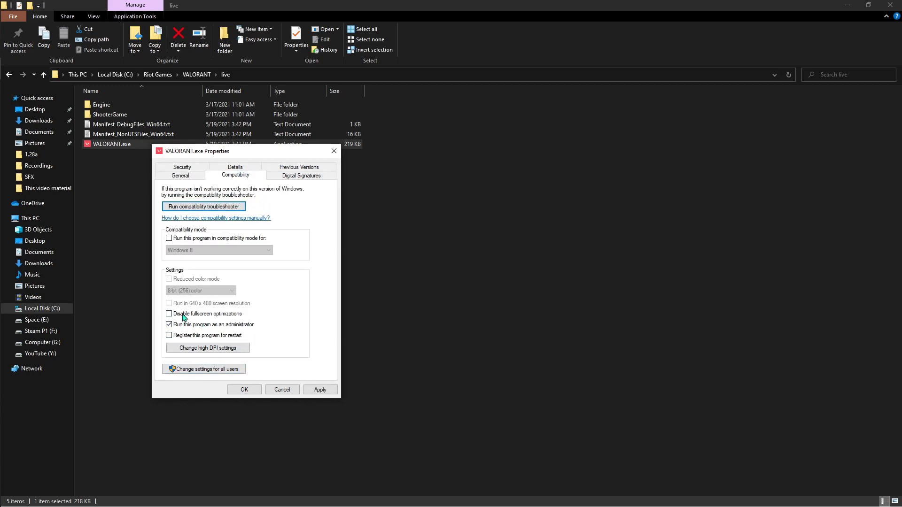
pyautogui.click(169, 315)
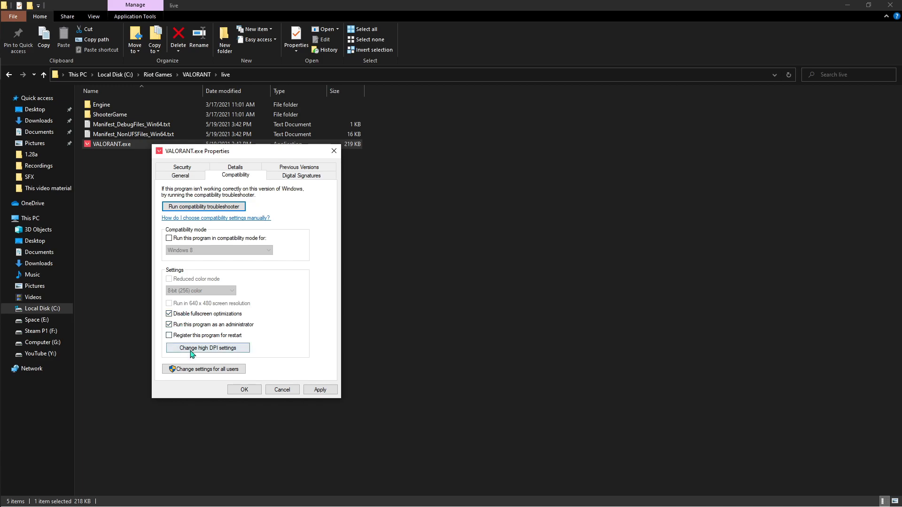
# Override high DPI scaling so the application handles it, then apply the changes
pyautogui.click(208, 348)
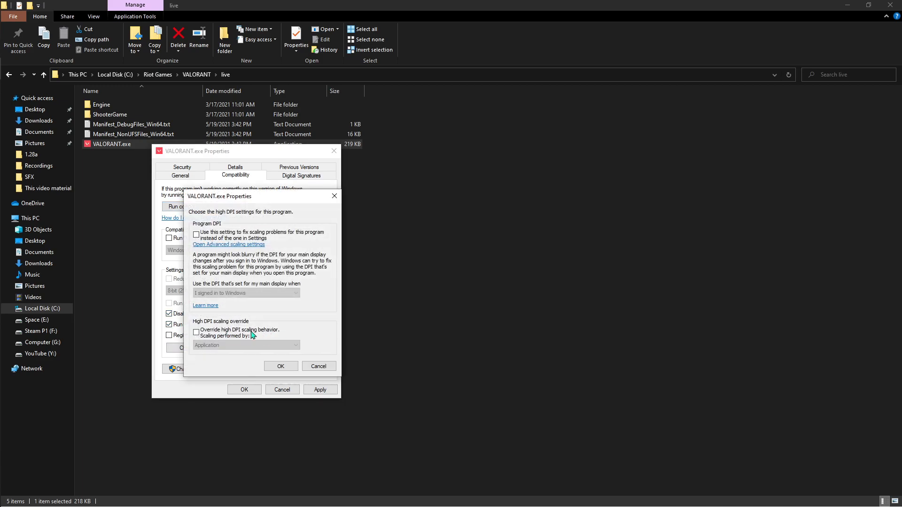
pyautogui.click(196, 332)
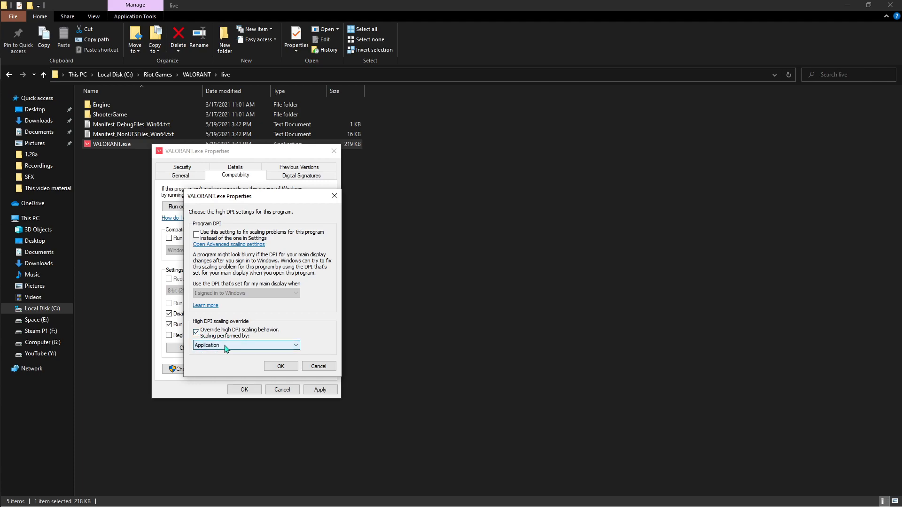
pyautogui.click(280, 366)
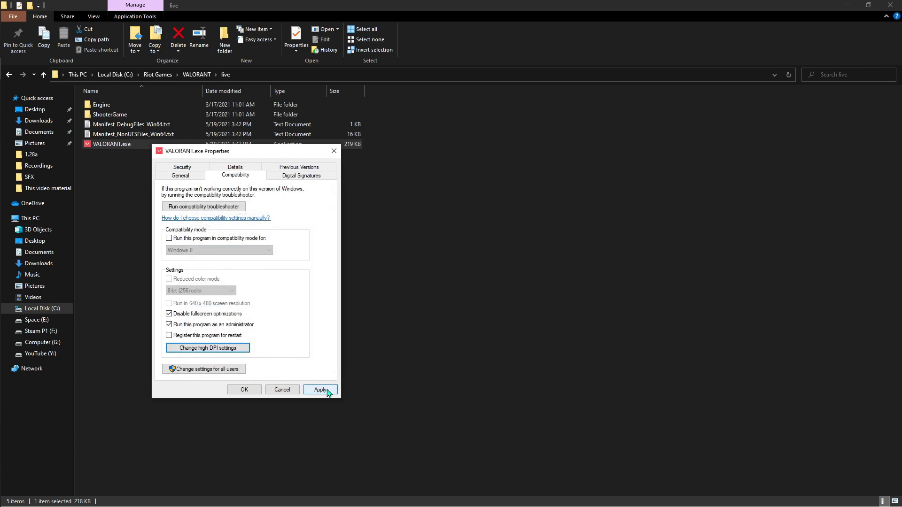
pyautogui.click(320, 389)
pyautogui.write('grap')
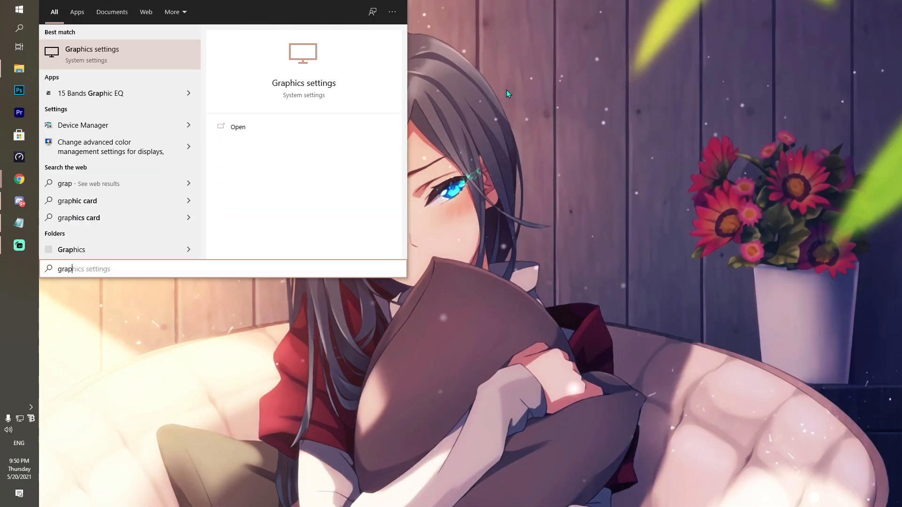
# In Graphics settings, turn on hardware-accelerated GPU scheduling and start browsing for an app
pyautogui.click(237, 127)
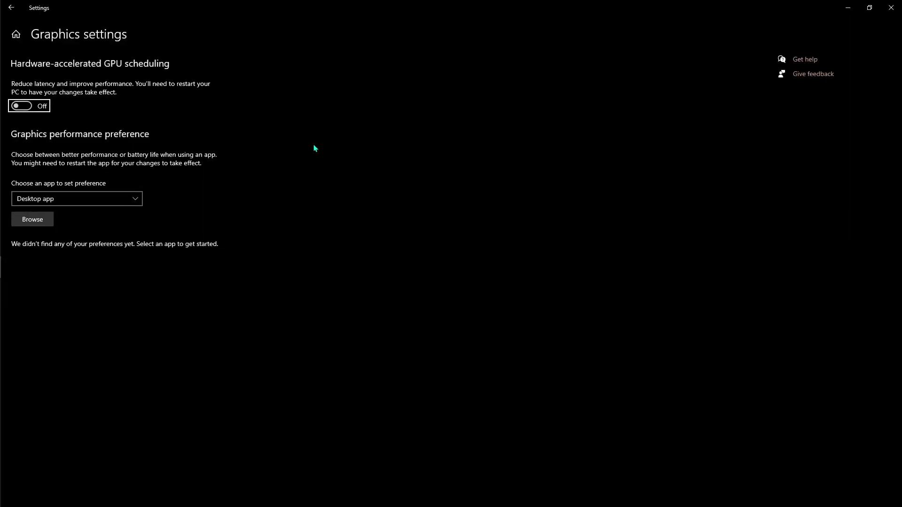
pyautogui.click(29, 105)
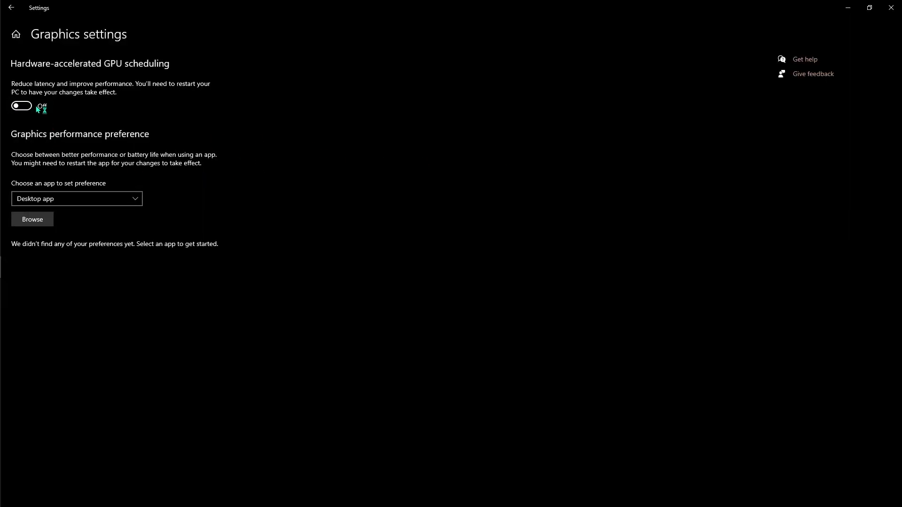
pyautogui.click(21, 106)
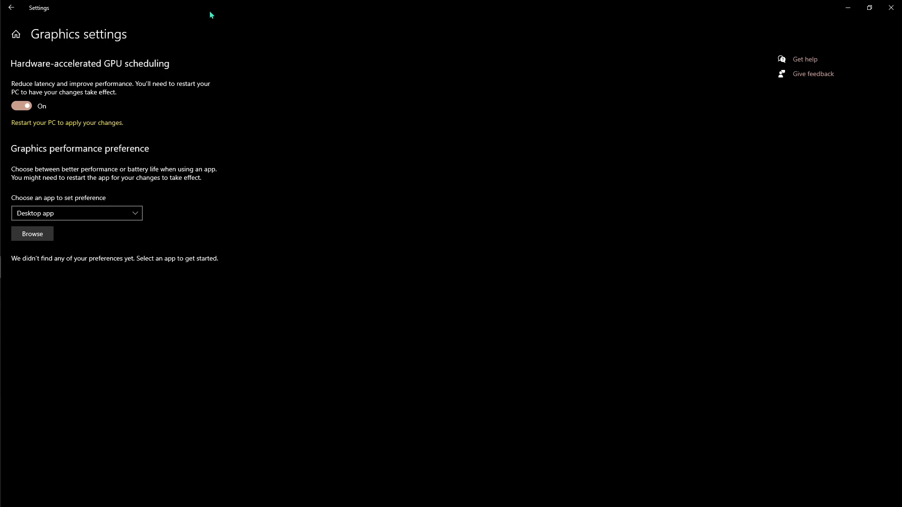
pyautogui.moveTo(51, 133)
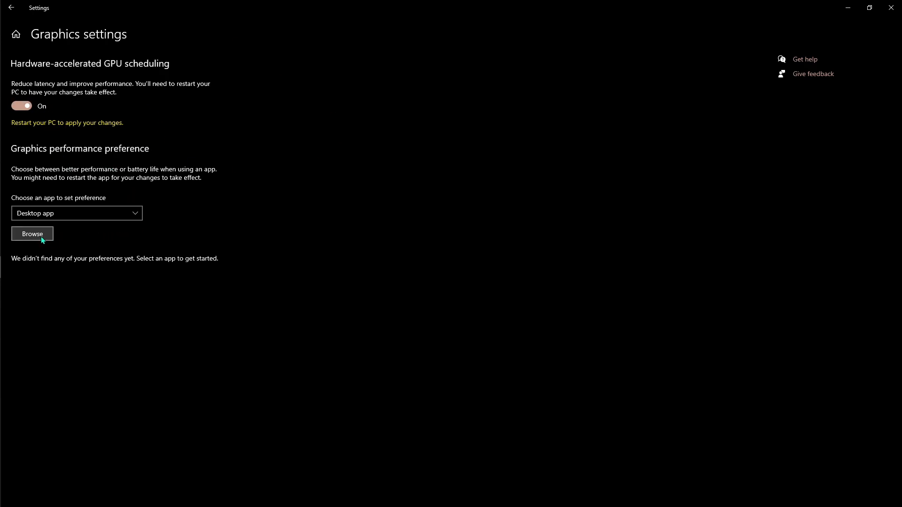
pyautogui.click(32, 233)
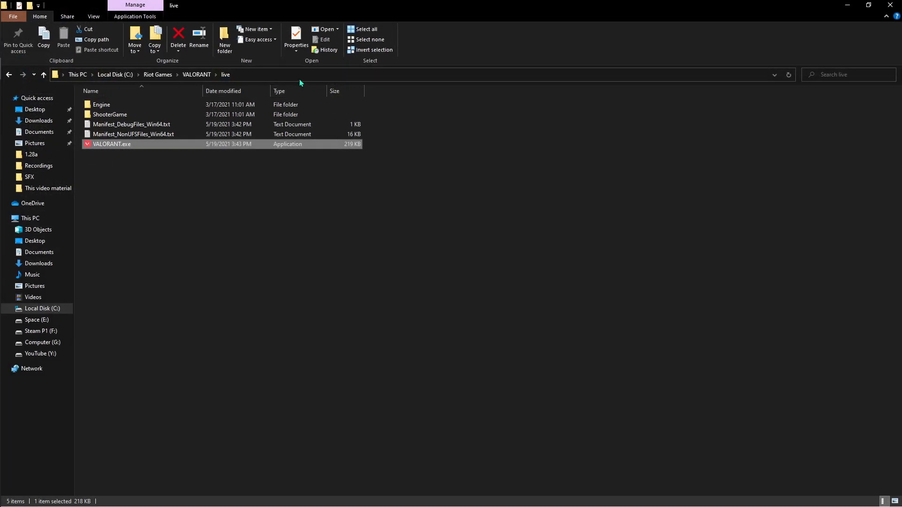
pyautogui.moveTo(78, 74)
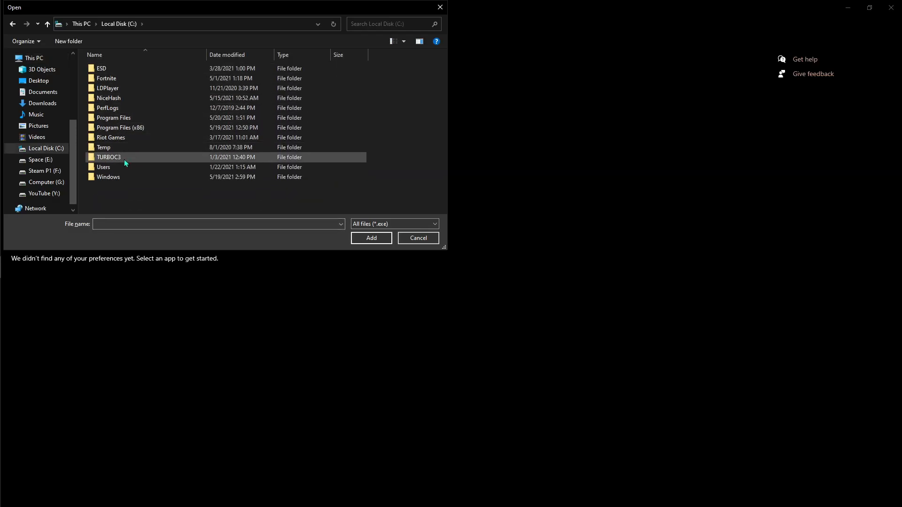
# Pick VALORANT.exe from C:\Riot Games\VALORANT\live and add it to the preference list
pyautogui.click(119, 128)
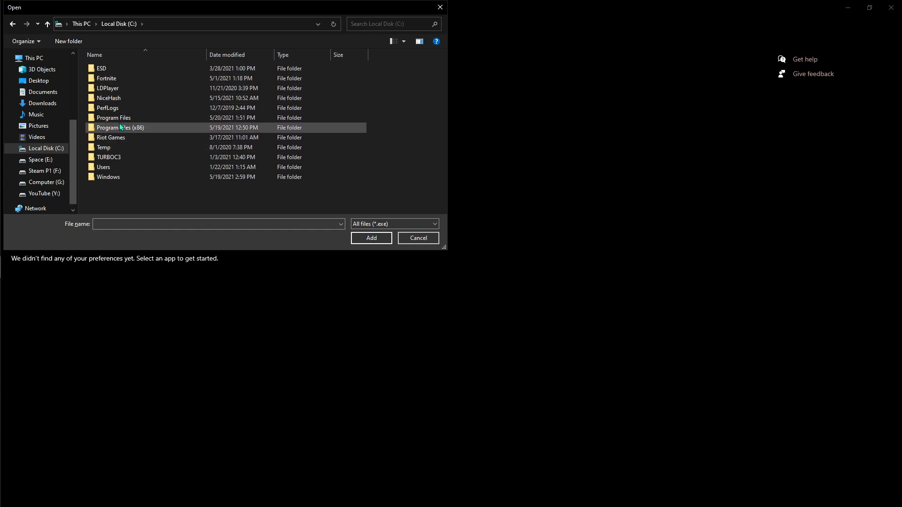
pyautogui.click(113, 117)
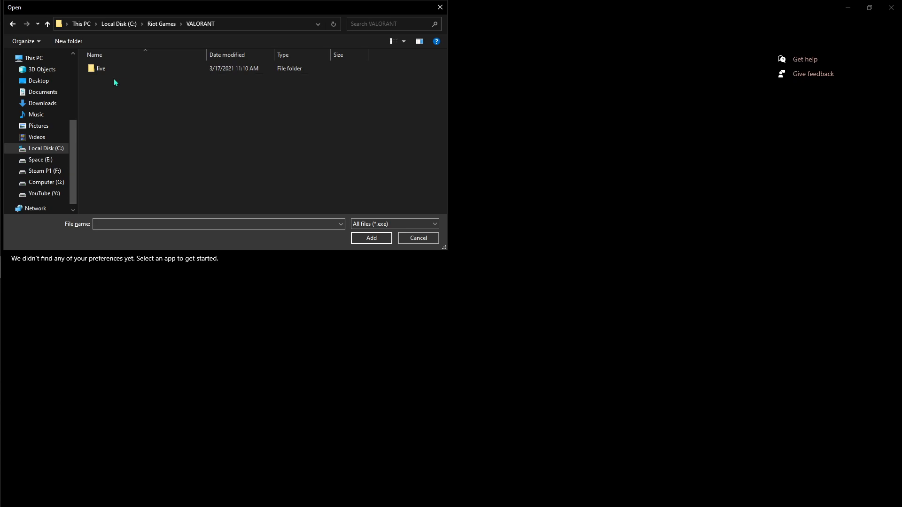
pyautogui.doubleClick(101, 67)
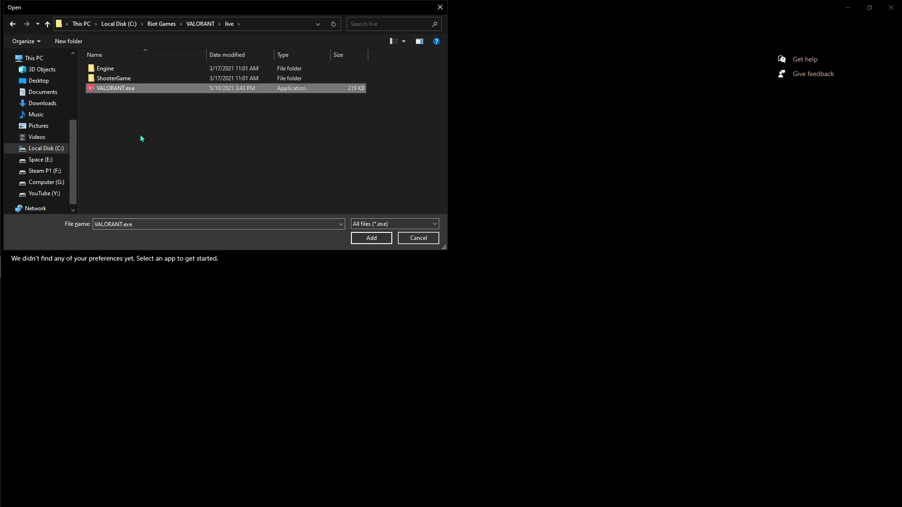
pyautogui.click(371, 238)
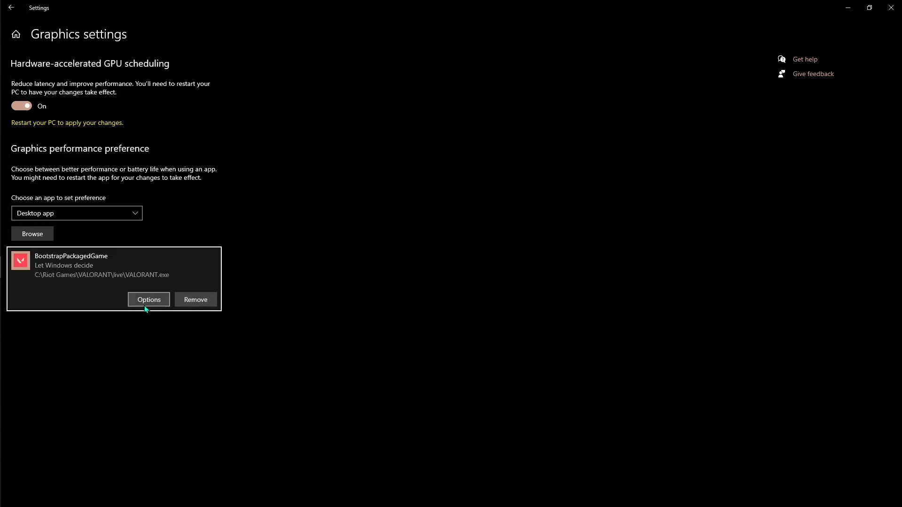
pyautogui.moveTo(154, 308)
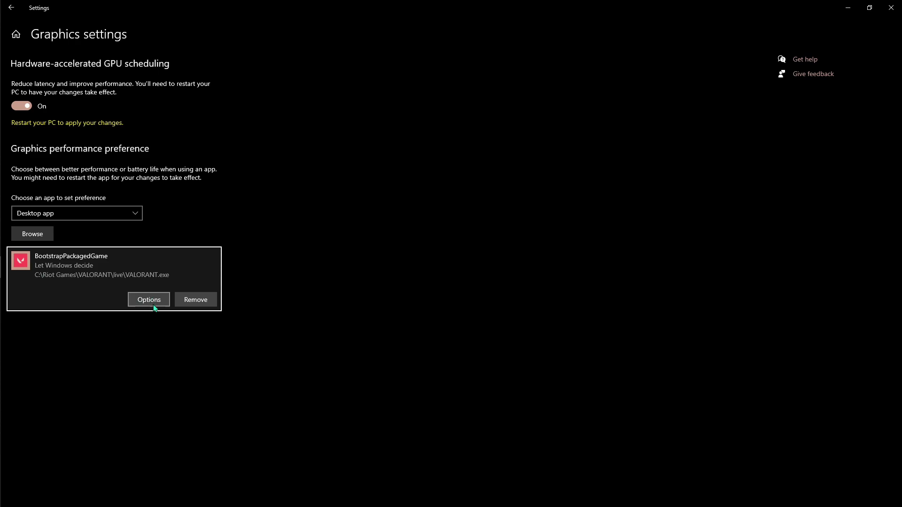
# Save VALORANT.exe's graphics preference as High performance
pyautogui.click(148, 299)
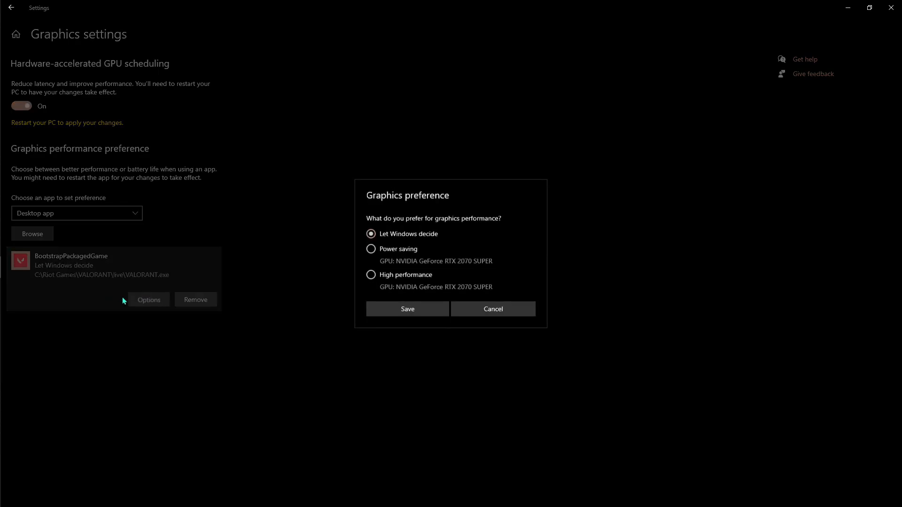
pyautogui.click(371, 275)
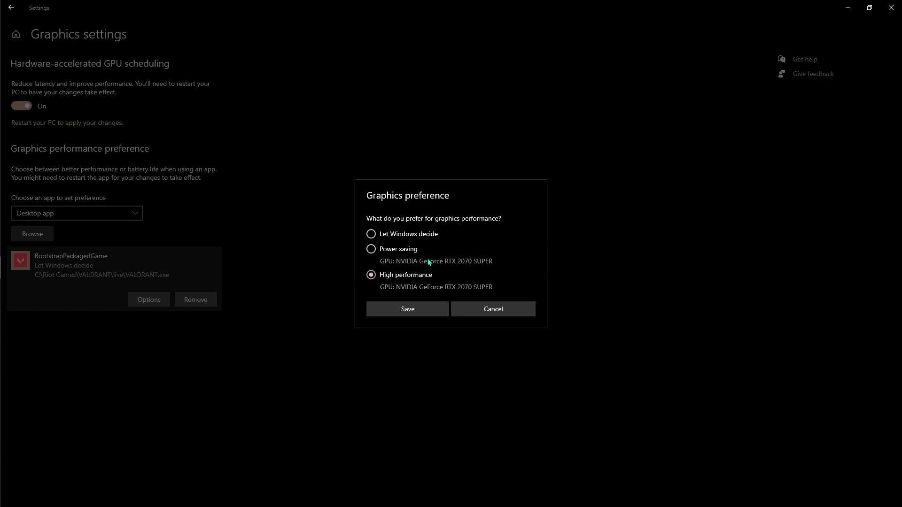
pyautogui.click(407, 309)
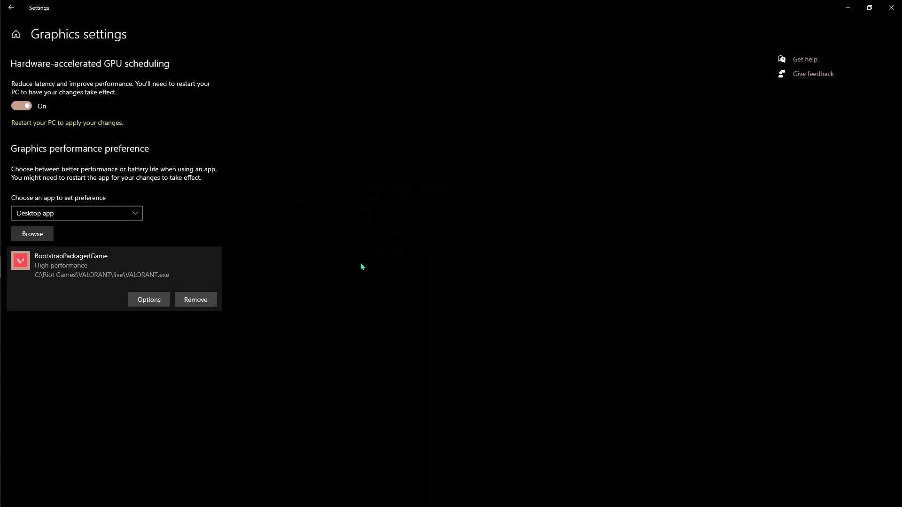
pyautogui.moveTo(79, 186)
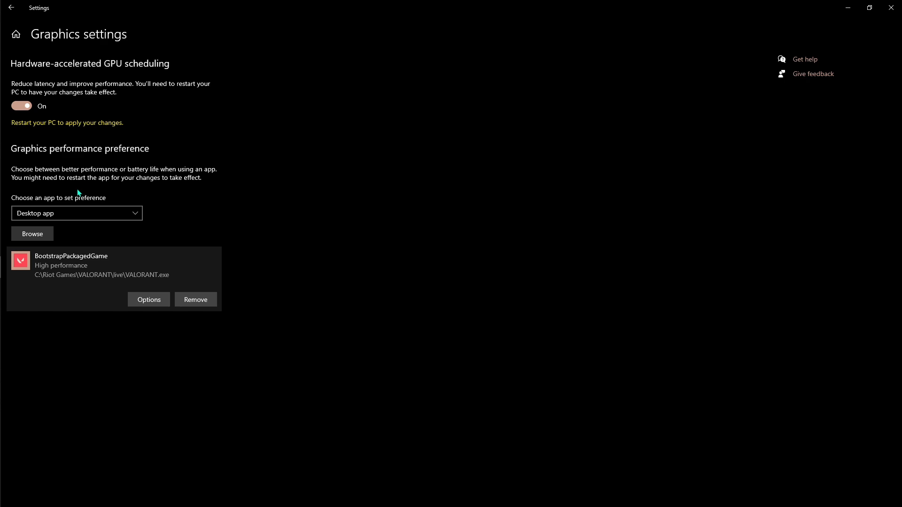
pyautogui.moveTo(51, 115)
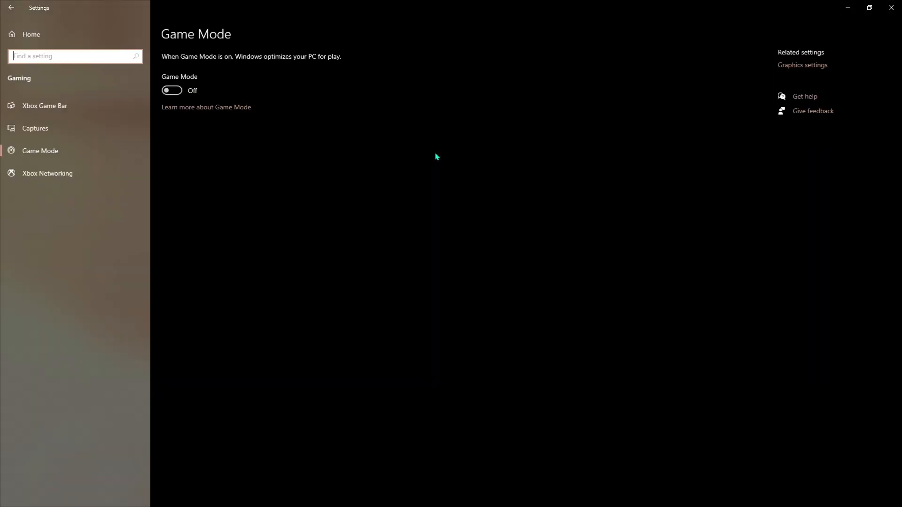
# Switch Game Mode on and close the Settings window
pyautogui.click(171, 90)
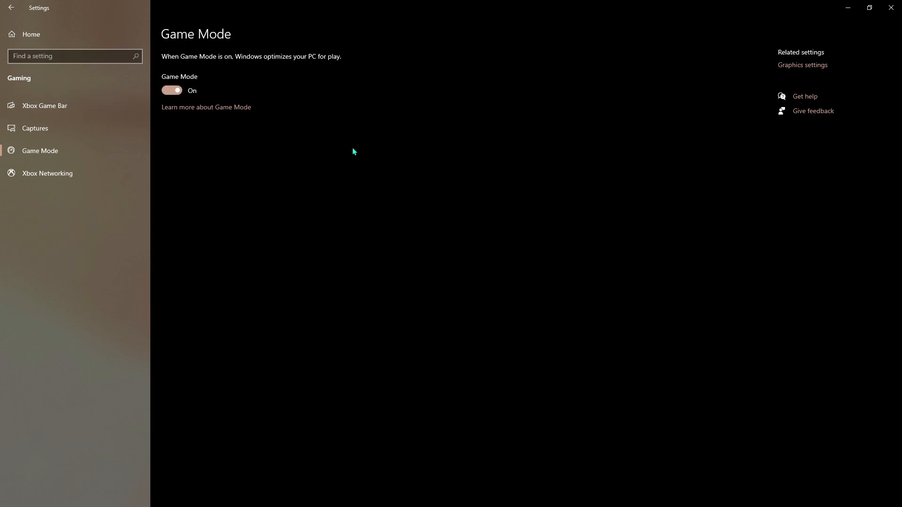
pyautogui.moveTo(551, 159)
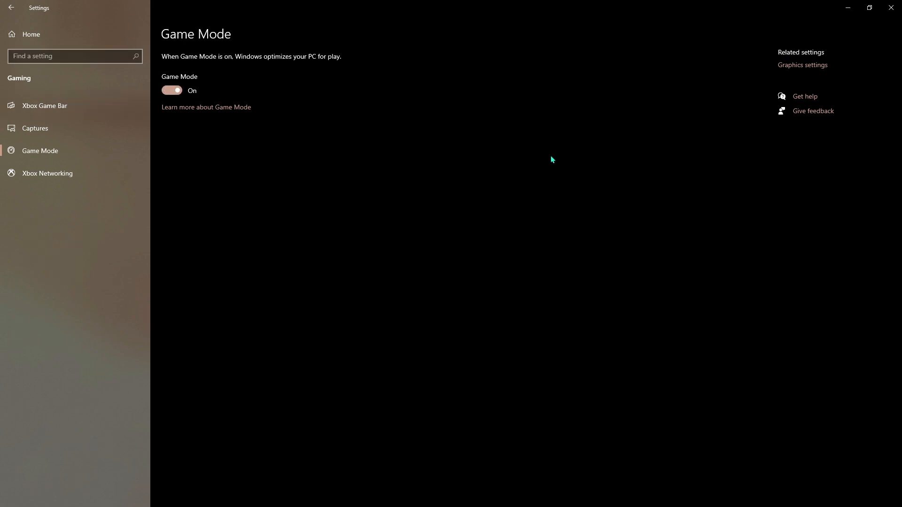
pyautogui.moveTo(892, 8)
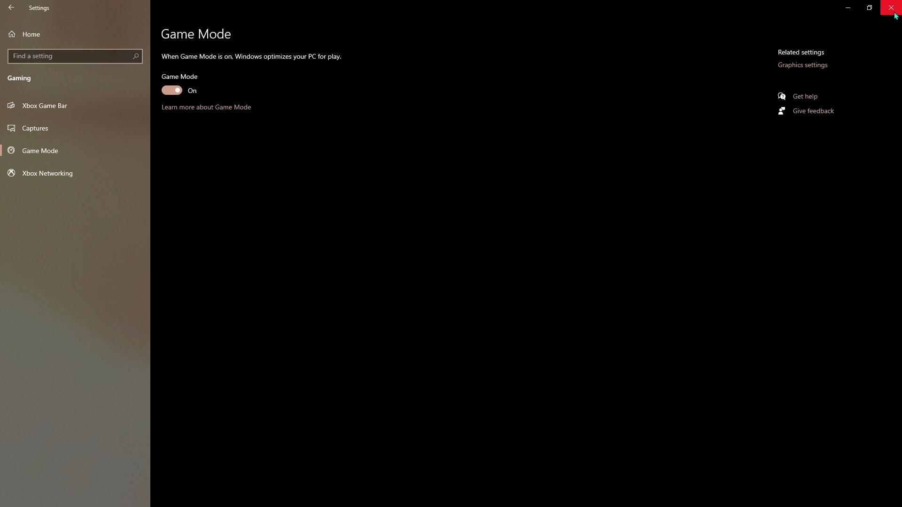
pyautogui.click(894, 8)
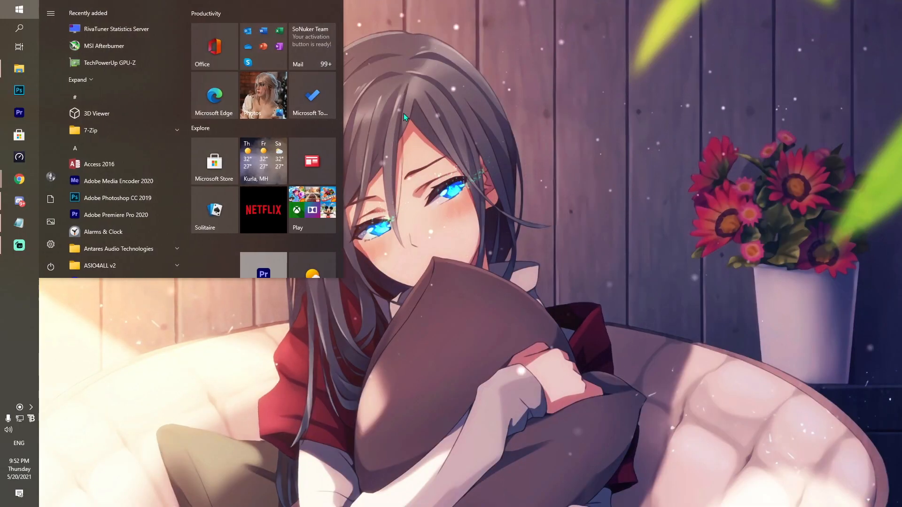
# In msconfig's boot advanced options, limit the number of processors to 6 and confirm
pyautogui.write('msco')
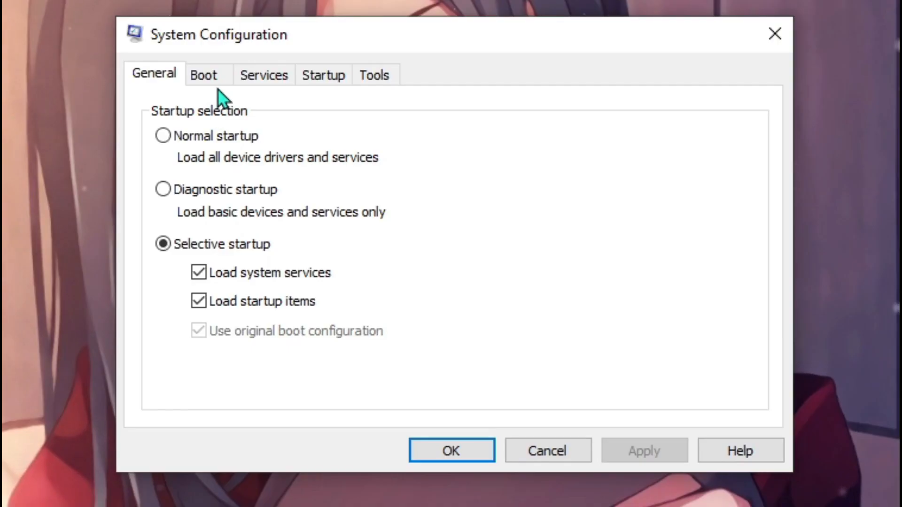
pyautogui.click(203, 75)
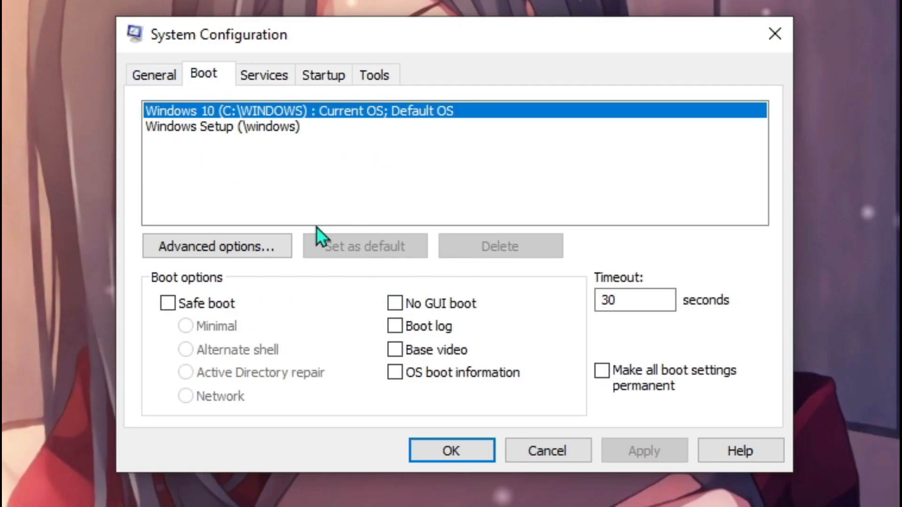
pyautogui.click(217, 247)
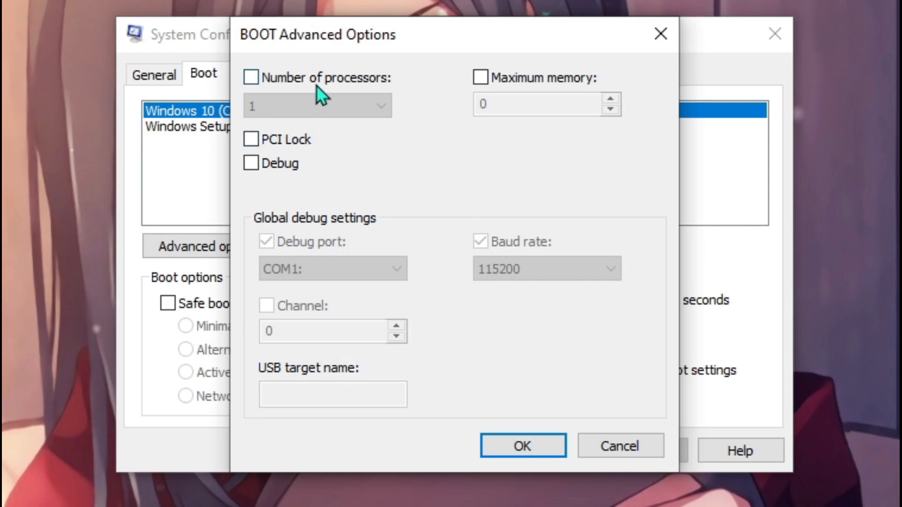
pyautogui.click(379, 105)
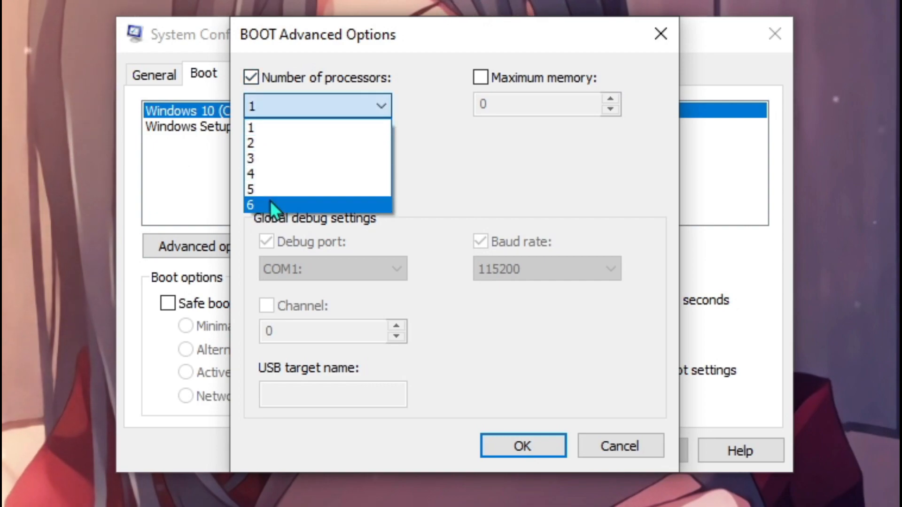
pyautogui.click(250, 204)
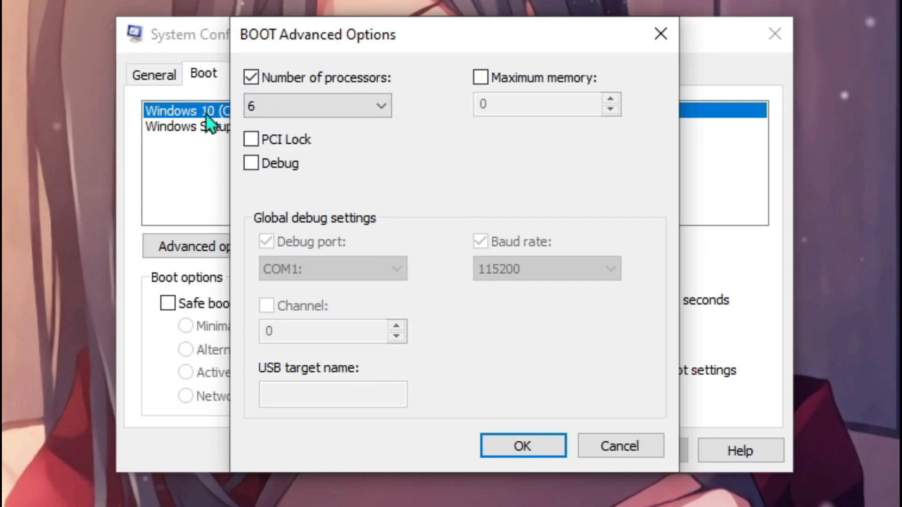
pyautogui.click(521, 446)
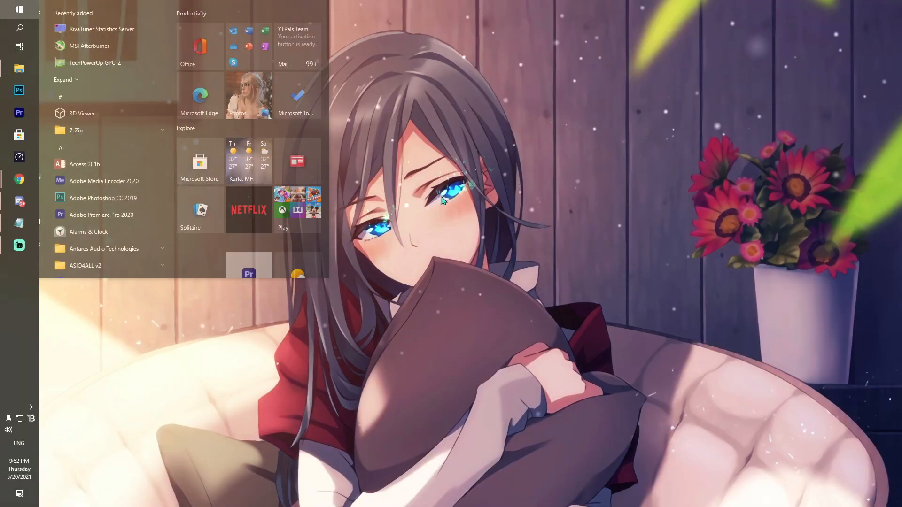
# Search Start for power plan settings, correcting the misspelled term, before bringing up Run
pyautogui.write('powepl')
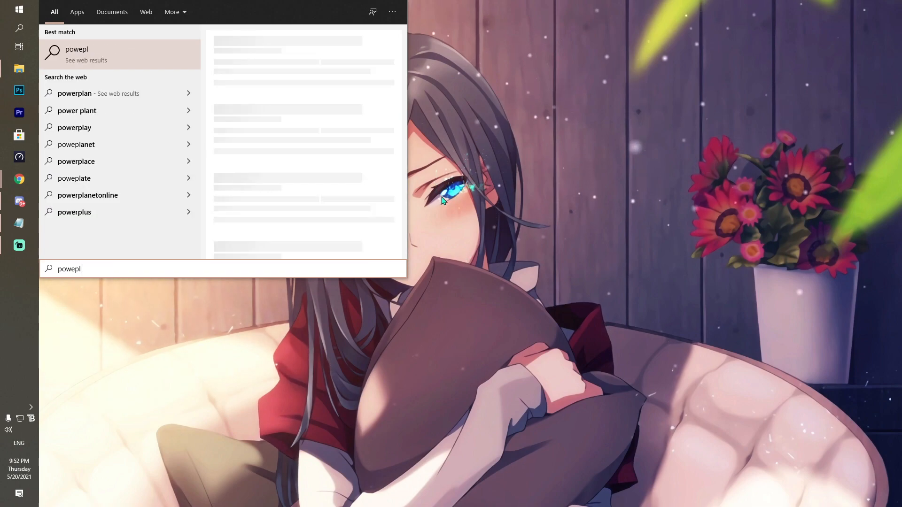
pyautogui.press('Backspace')
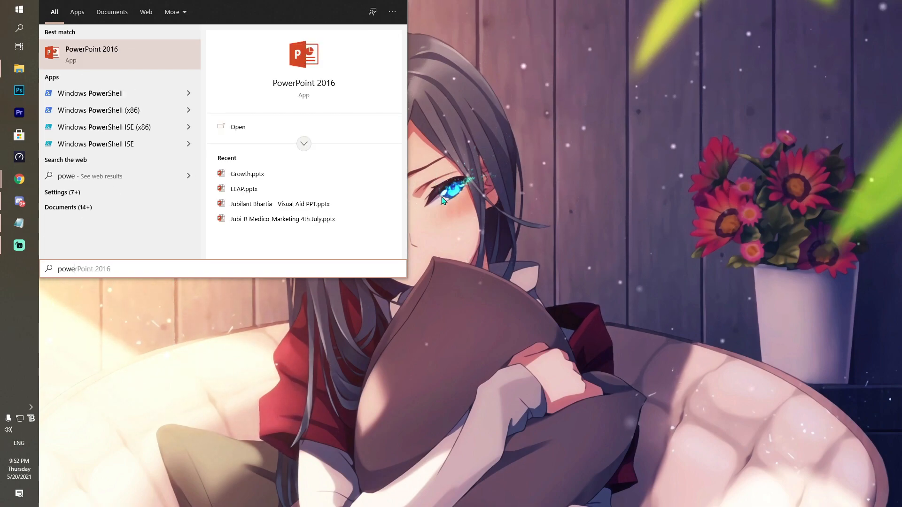
pyautogui.write('r p')
pyautogui.write('reg')
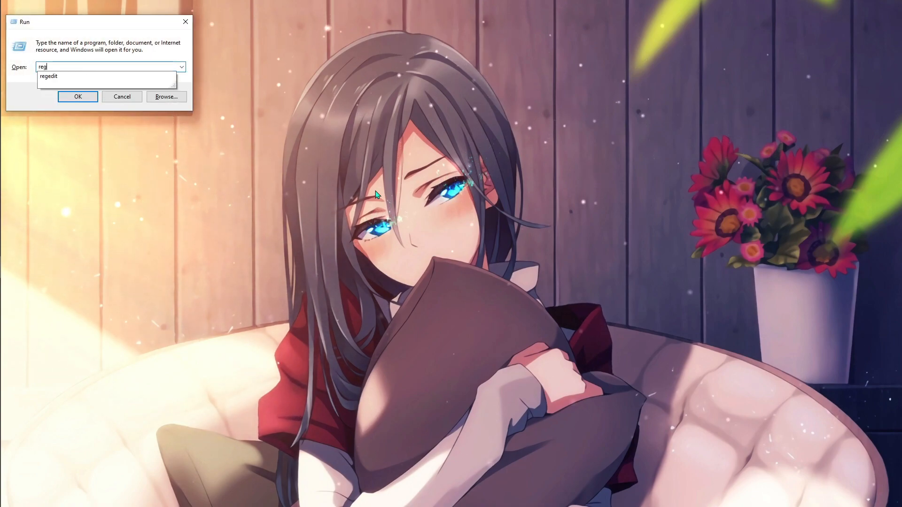
# Launch regedit and expand HKEY_CURRENT_USER and its SOFTWARE branch
pyautogui.click(77, 96)
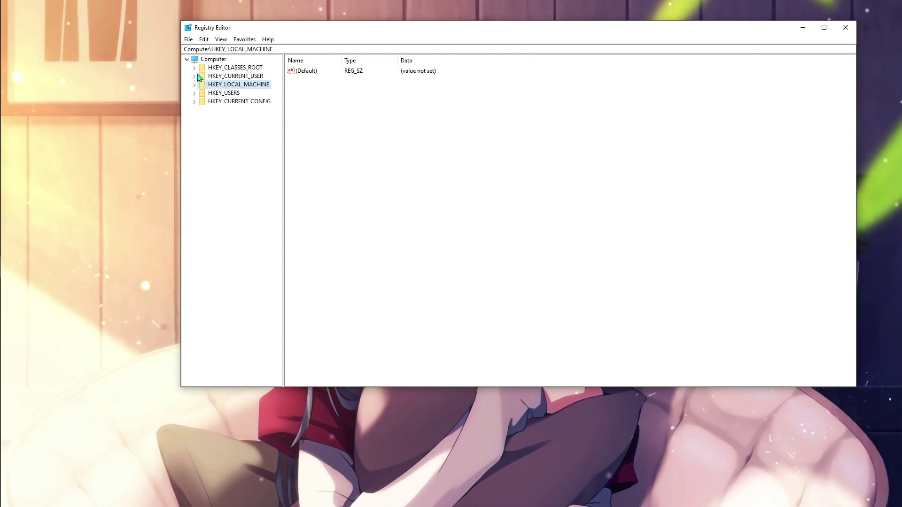
pyautogui.click(194, 75)
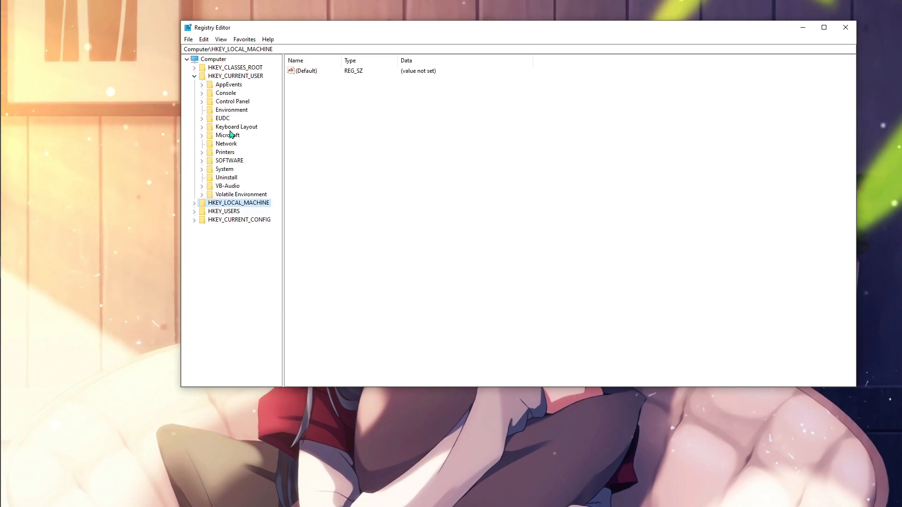
pyautogui.moveTo(214, 154)
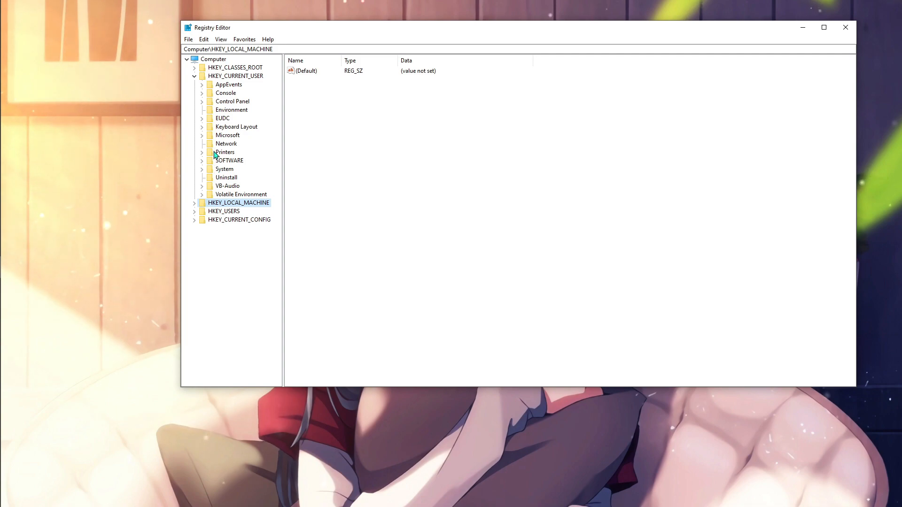
pyautogui.click(225, 151)
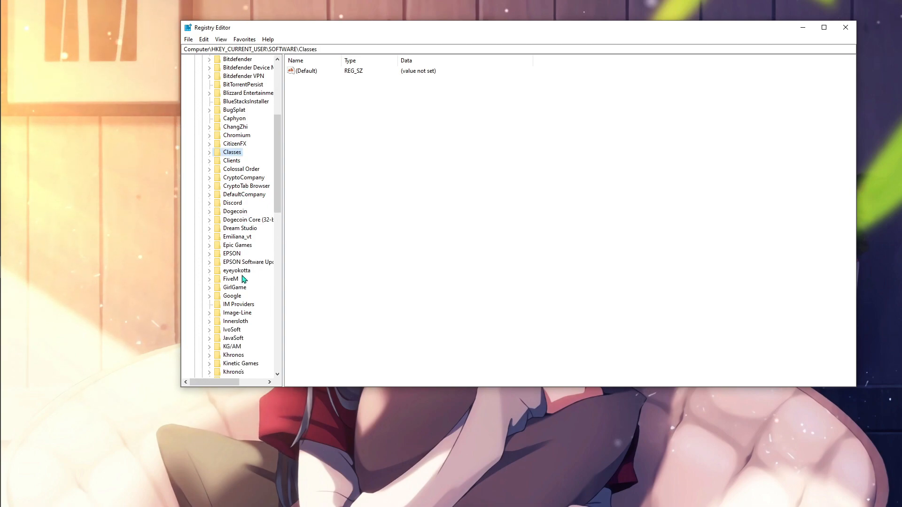
# Reach Microsoft\DirectX and select the UserGpuPreferences key
pyautogui.scroll(-3)
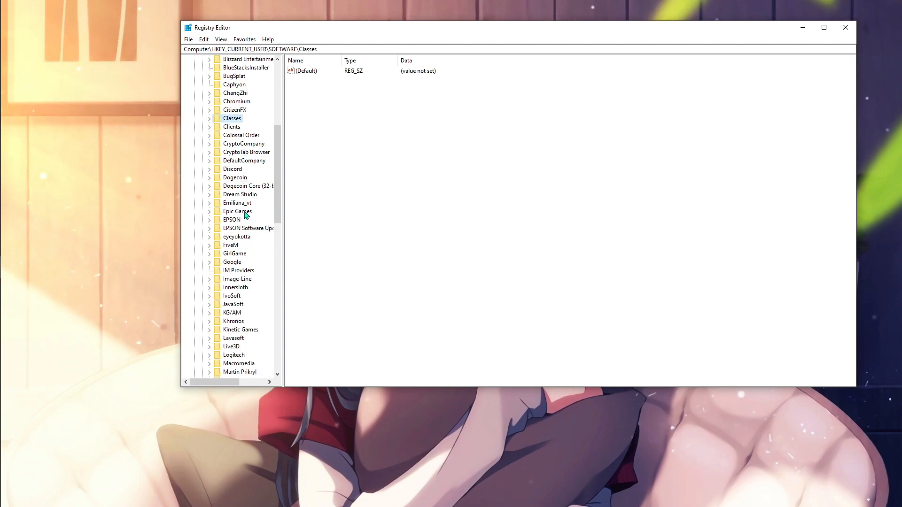
pyautogui.scroll(-3)
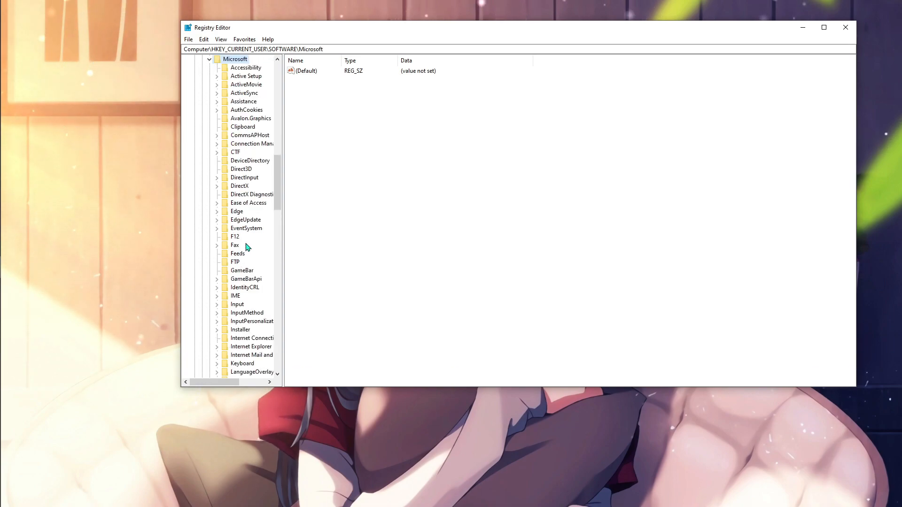
pyautogui.click(239, 186)
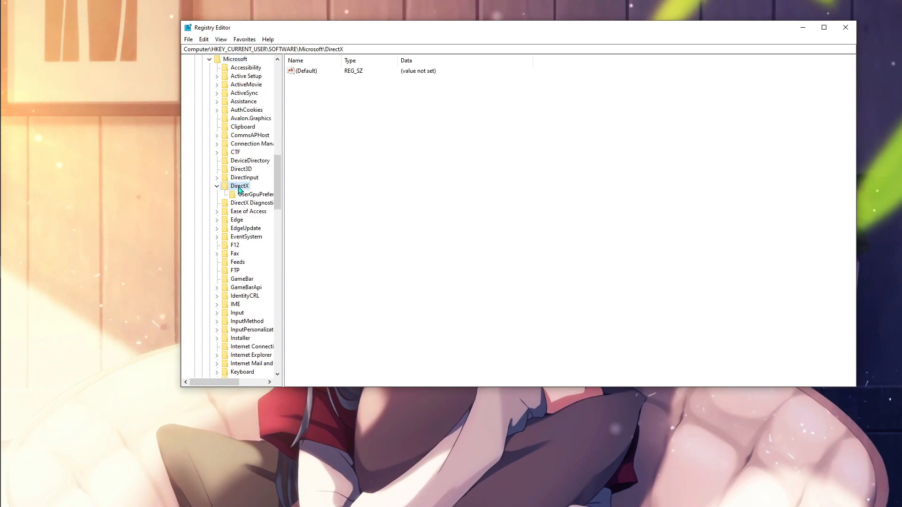
pyautogui.click(253, 194)
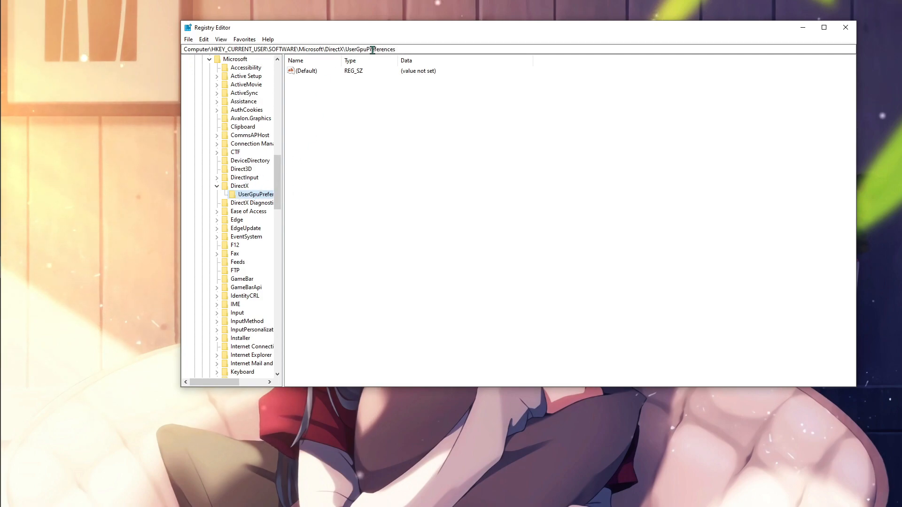
pyautogui.moveTo(493, 142)
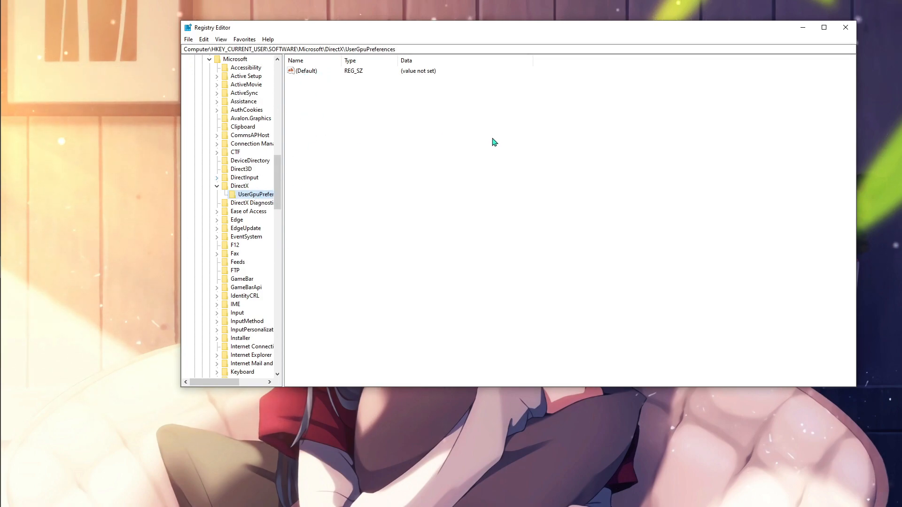
# Create a new string value under UserGpuPreferences named with VALORANT.exe's full path copied from Explorer
pyautogui.rightClick(495, 142)
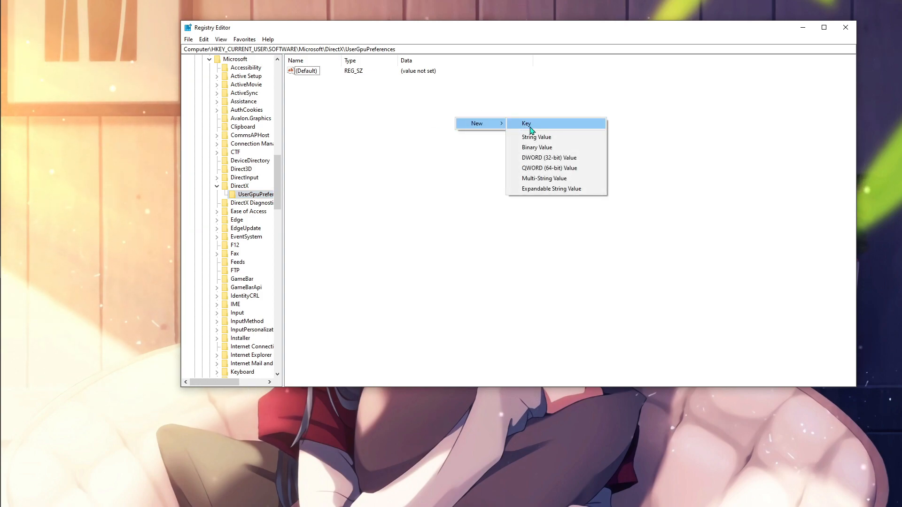
pyautogui.click(536, 137)
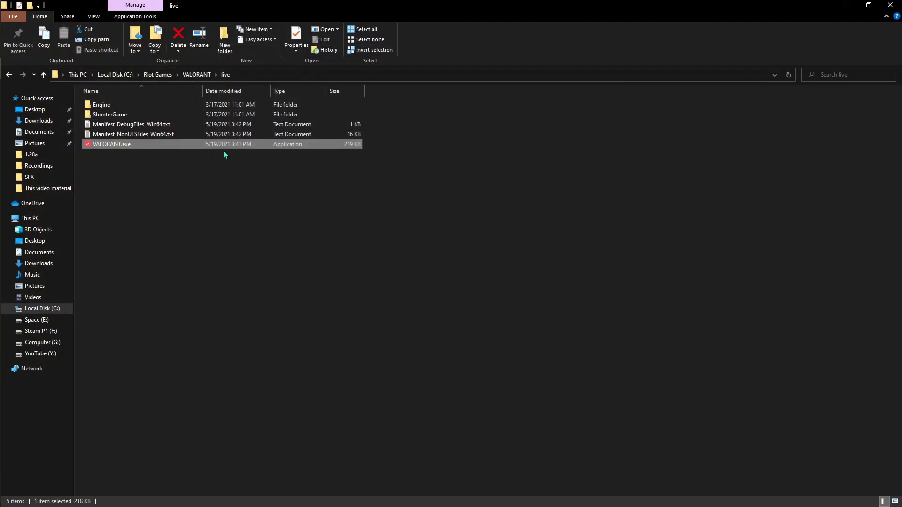
pyautogui.moveTo(159, 149)
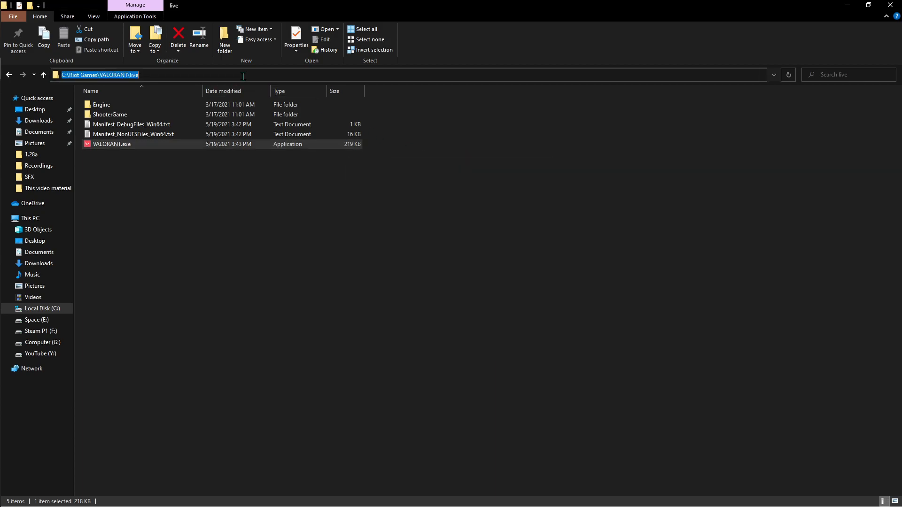
pyautogui.press('alt+tab')
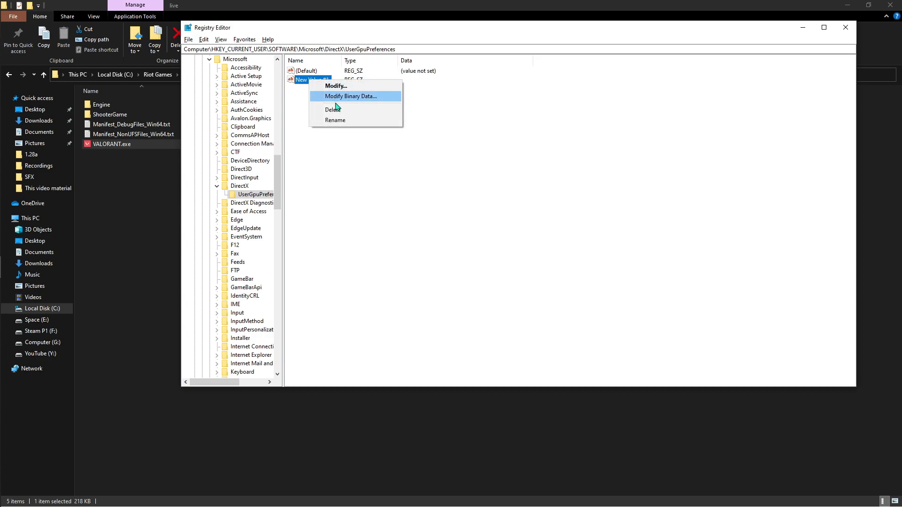
pyautogui.click(335, 120)
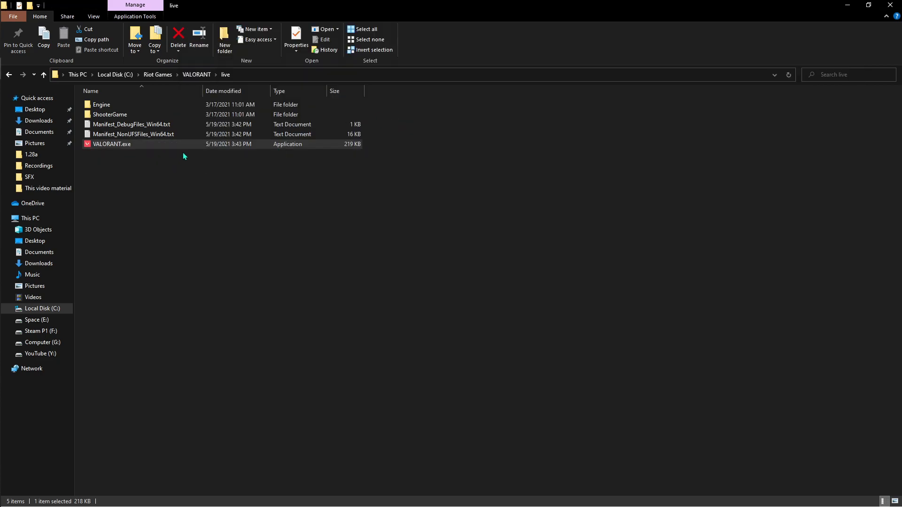
pyautogui.click(295, 37)
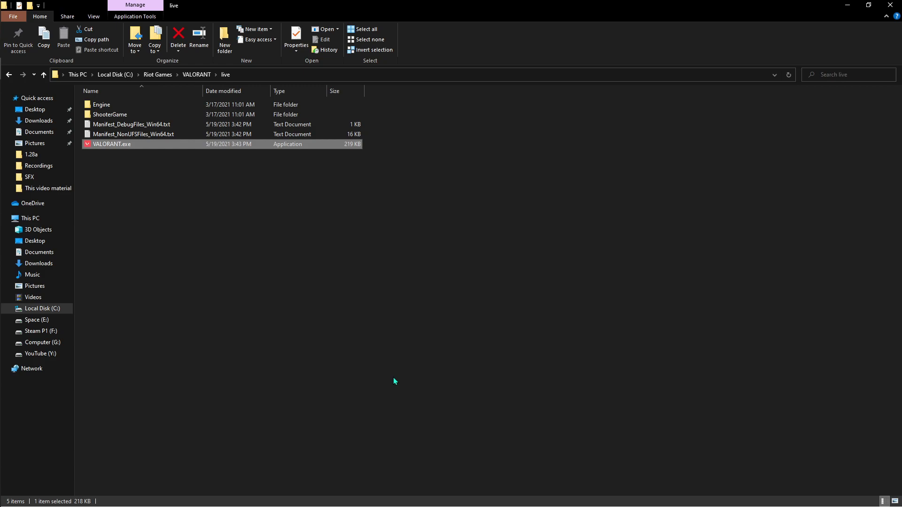
# Bring up Modify on the VALORANT.exe path value to edit its data
pyautogui.rightClick(316, 80)
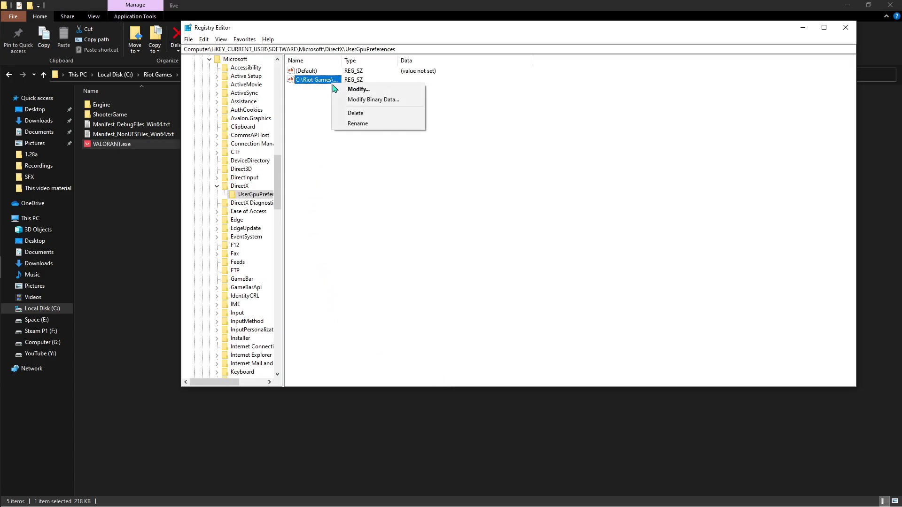
pyautogui.click(358, 123)
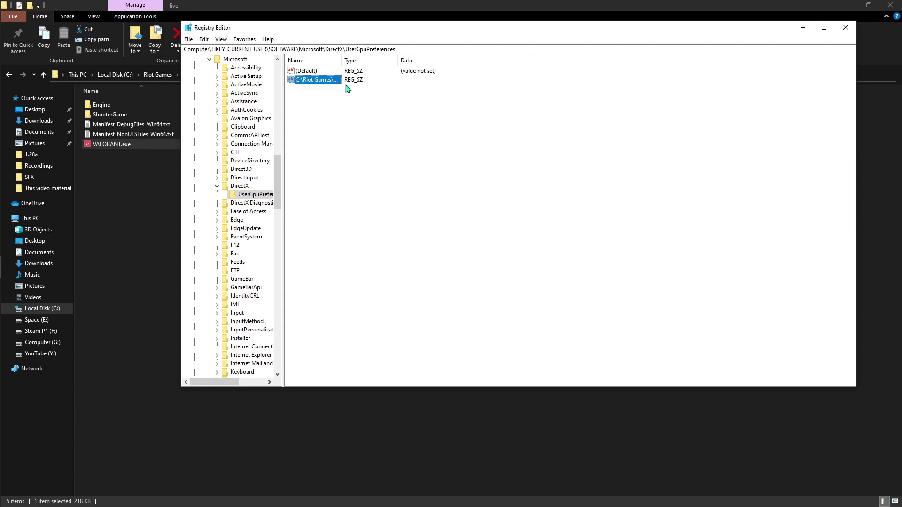
pyautogui.rightClick(315, 80)
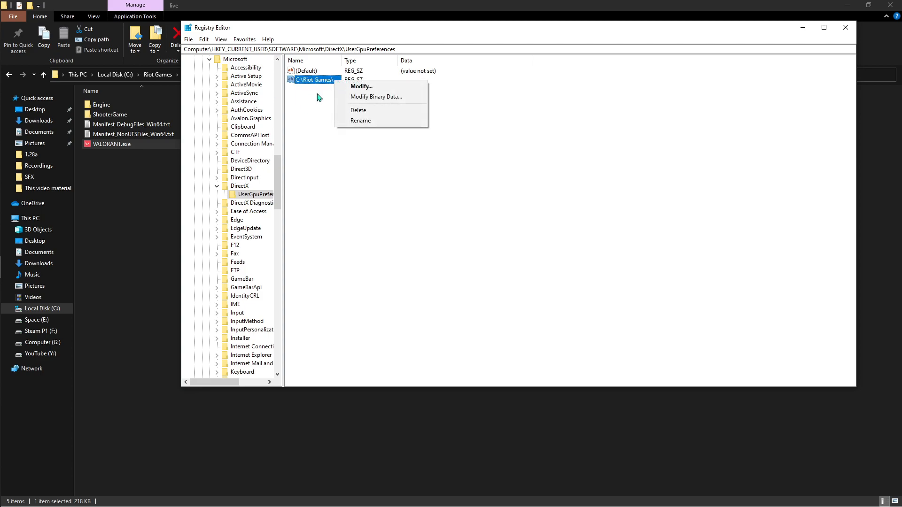
pyautogui.click(361, 86)
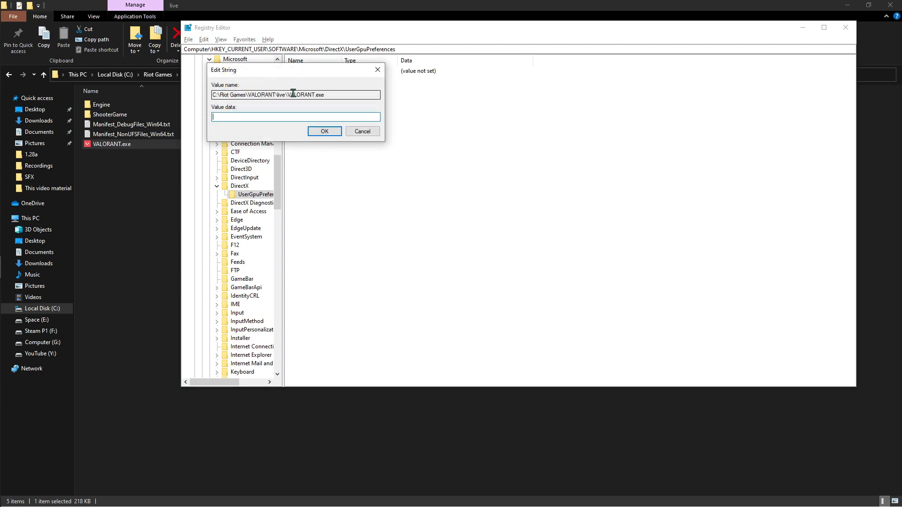
# Set the value's data to GPUPreference=0, confirm, and leave Registry Editor for File Explorer
pyautogui.write('GPUPrefe')
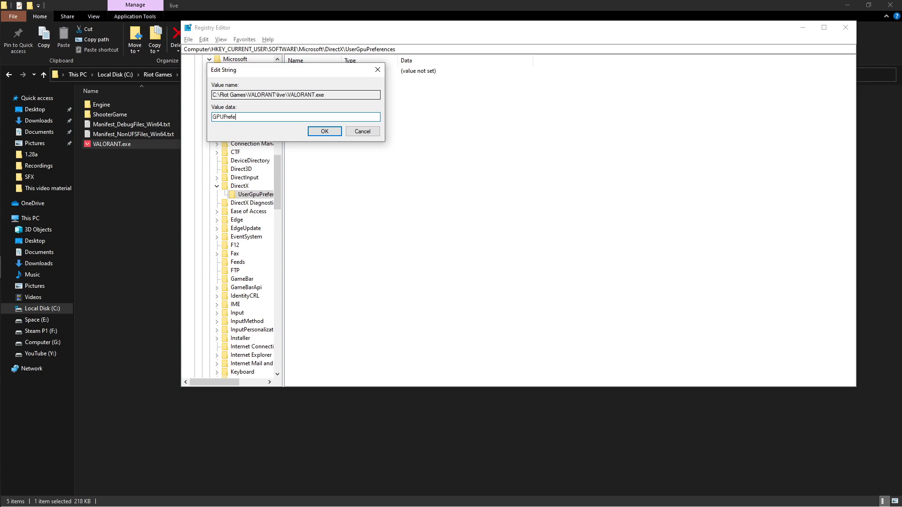
pyautogui.write('rence')
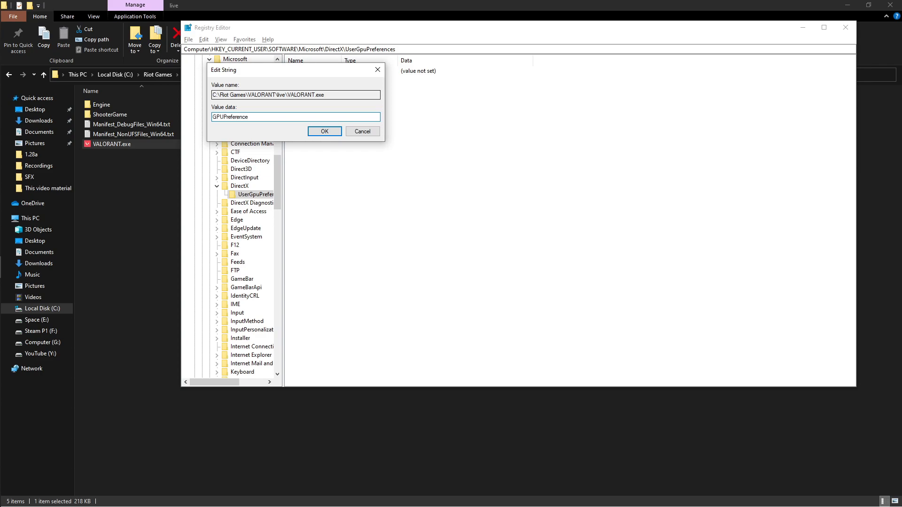
pyautogui.write('=0')
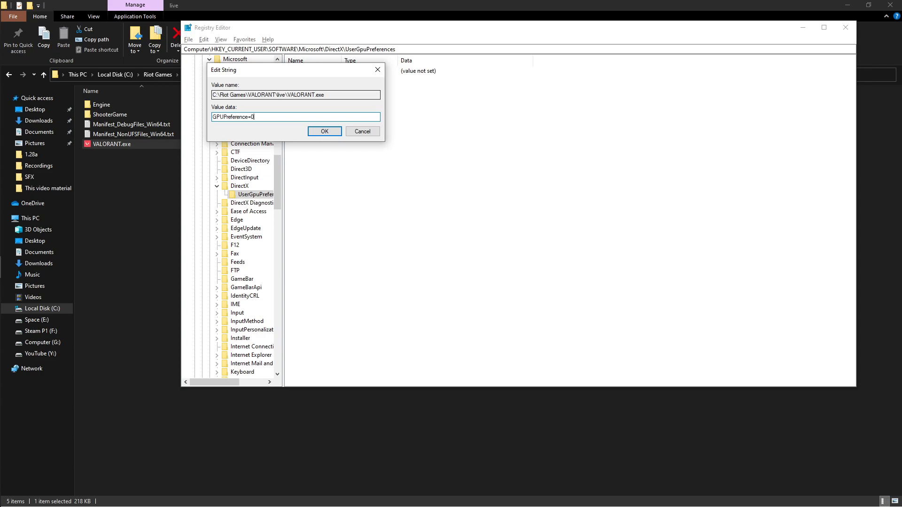
pyautogui.click(324, 131)
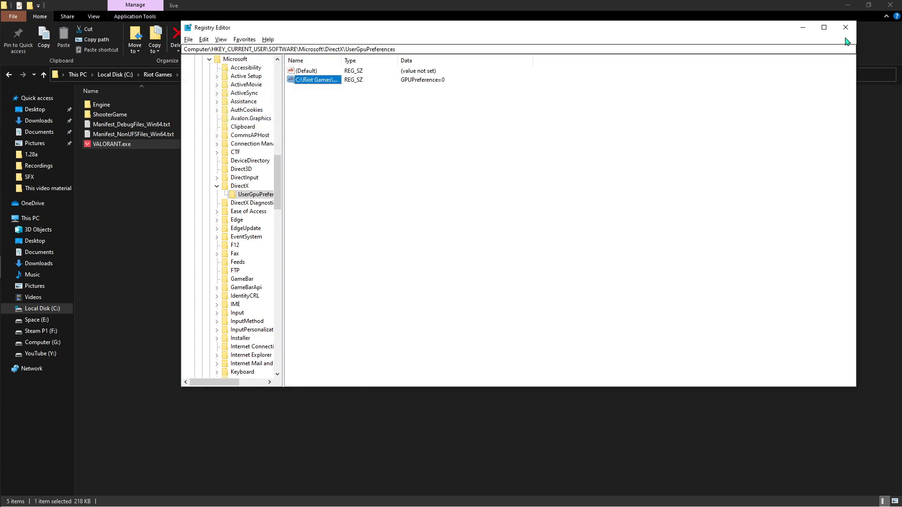
pyautogui.doubleClick(316, 80)
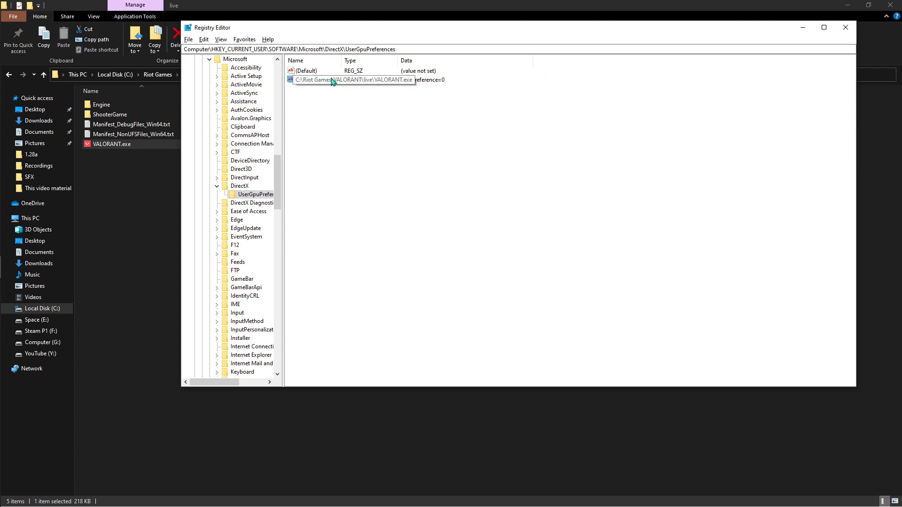
pyautogui.press('alt+tab')
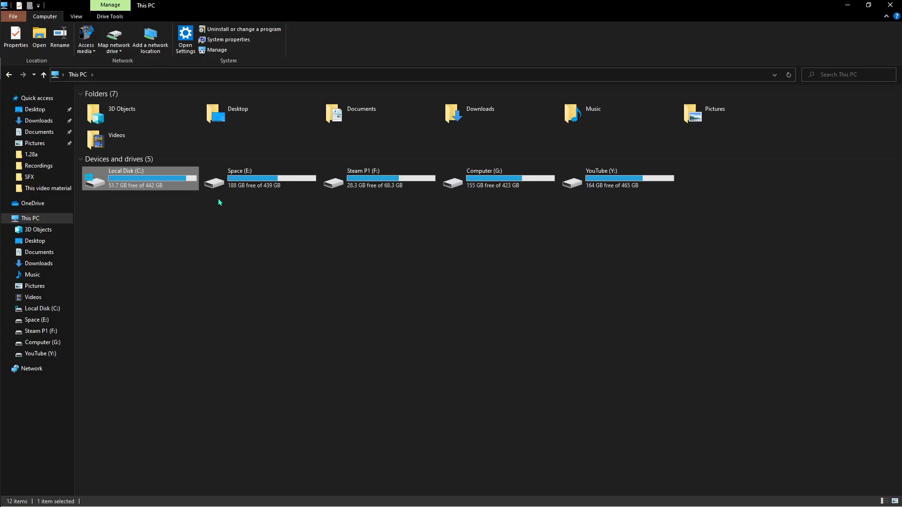
# Browse C:\Users into the personal profile folder and show hidden items to reveal AppData
pyautogui.doubleClick(139, 179)
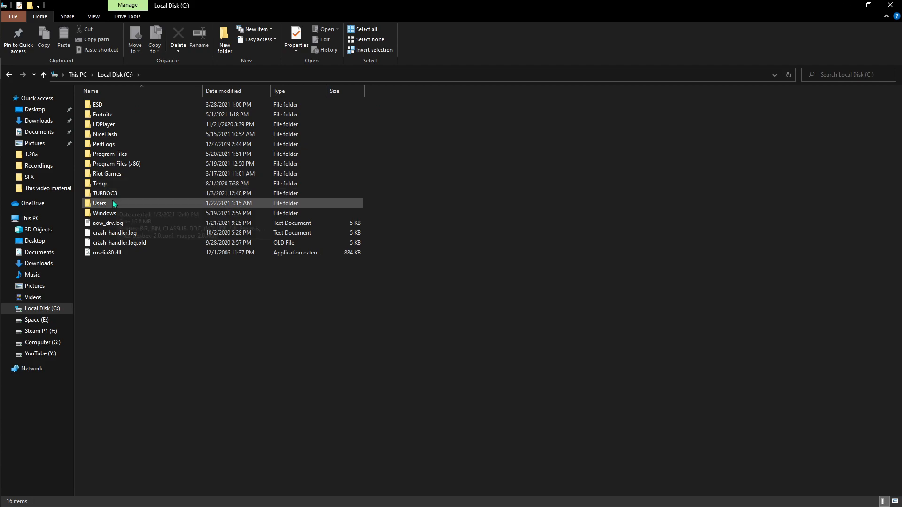
pyautogui.doubleClick(99, 203)
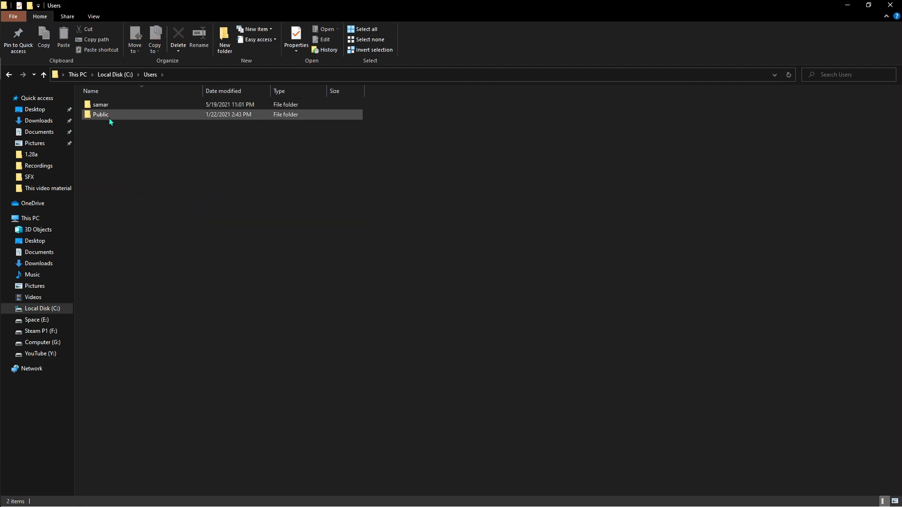
pyautogui.click(101, 104)
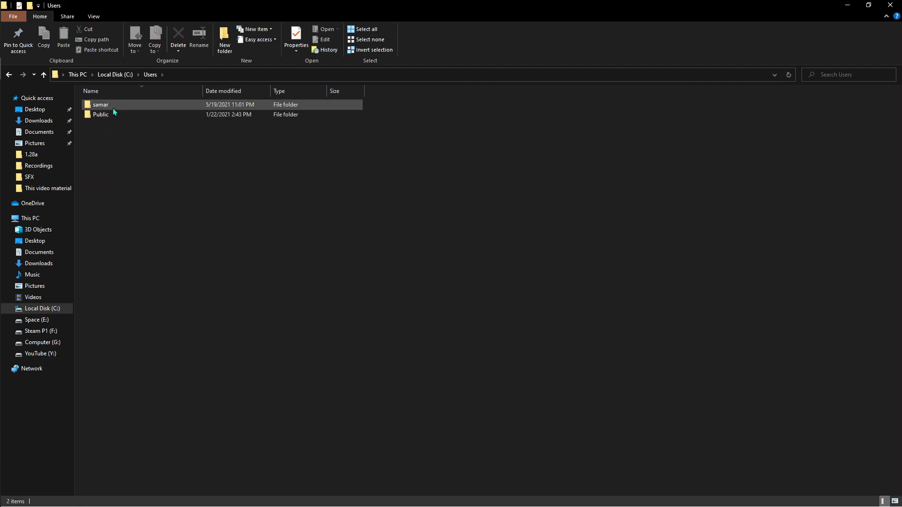
pyautogui.doubleClick(100, 105)
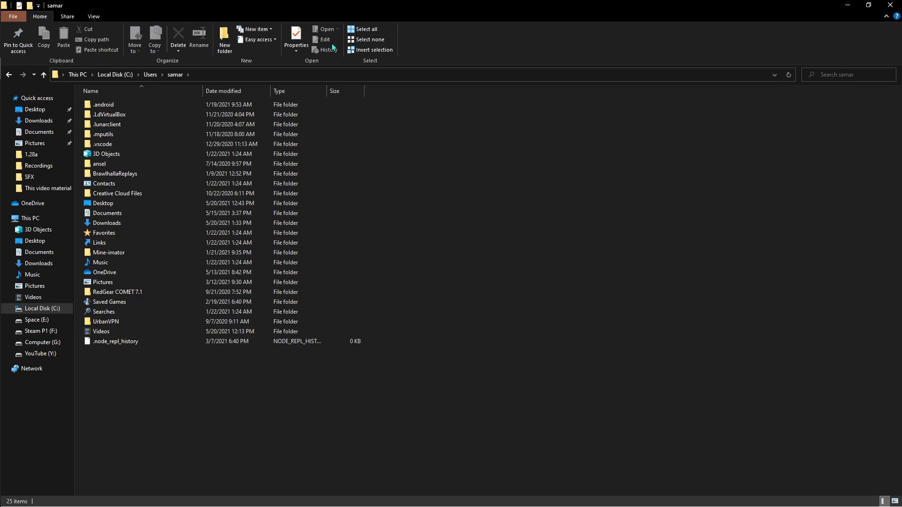
pyautogui.click(93, 16)
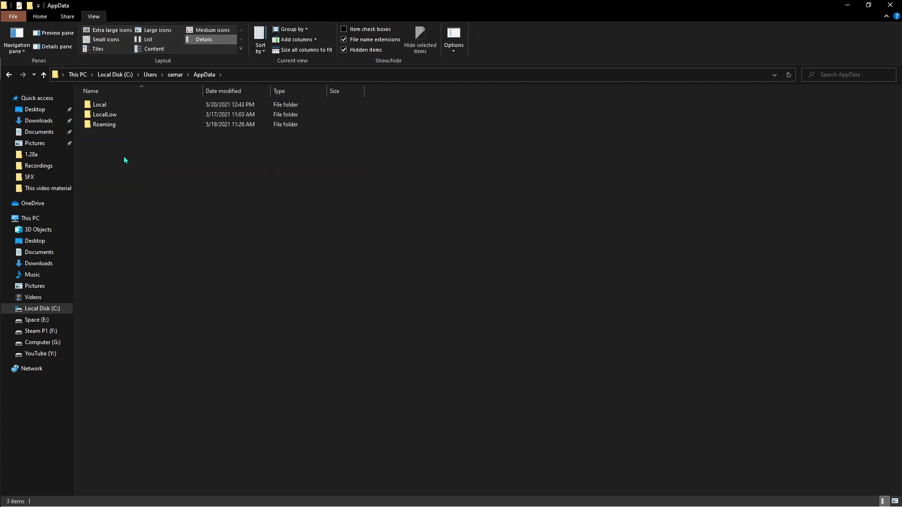
# Go through Local > VALORANT > Saved > Config > Windows and open GameUserSettings.ini for editing
pyautogui.doubleClick(99, 104)
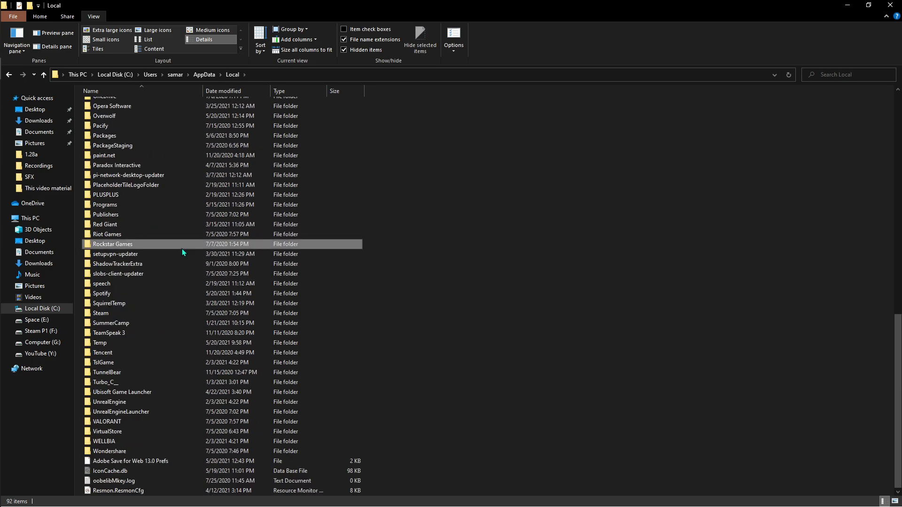
pyautogui.doubleClick(106, 421)
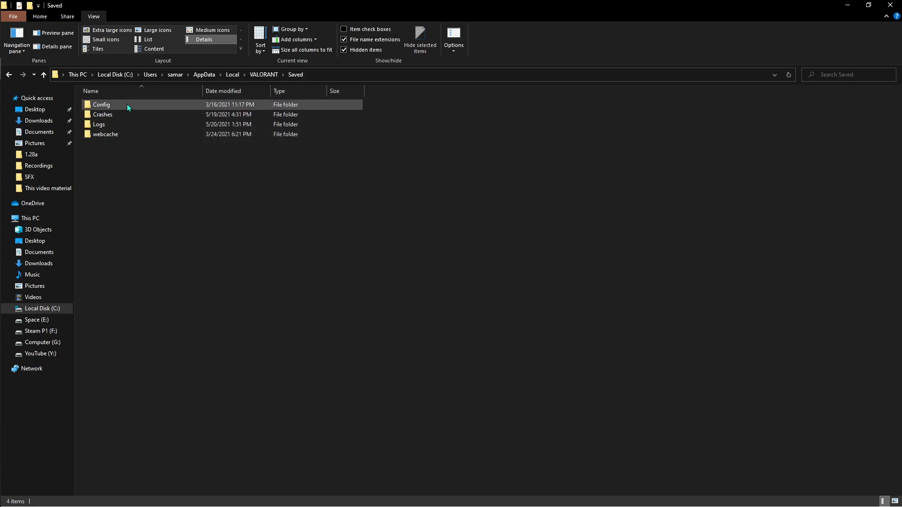
pyautogui.doubleClick(101, 105)
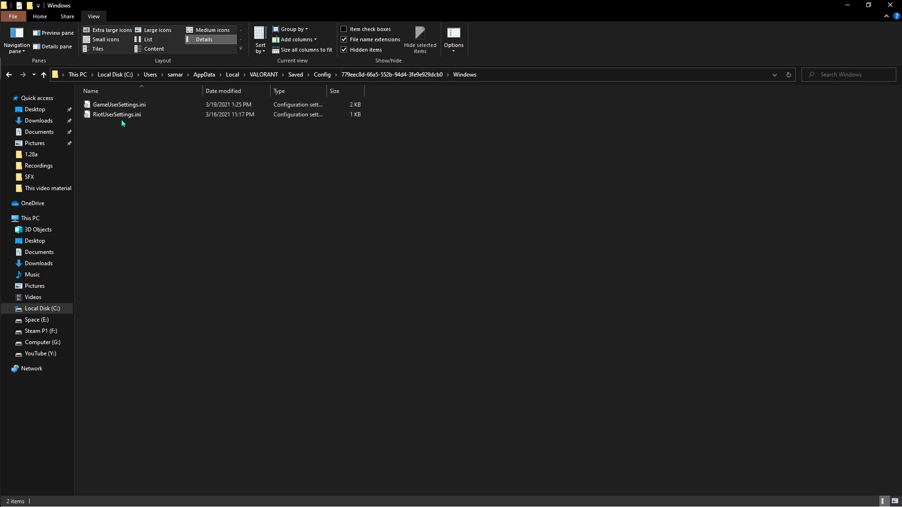
pyautogui.click(119, 104)
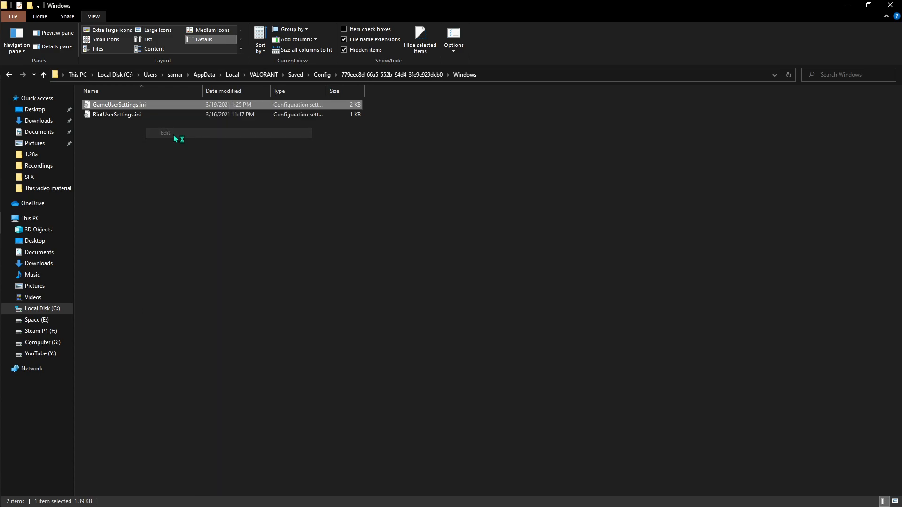
pyautogui.click(165, 133)
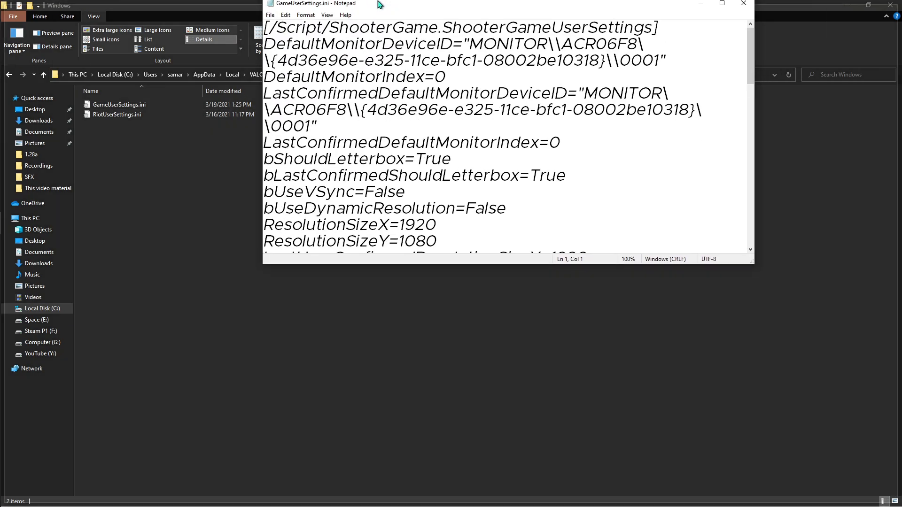
# Retype the sg.ResolutionQuality value in the maximized Notepad, then save and close the file
pyautogui.click(722, 3)
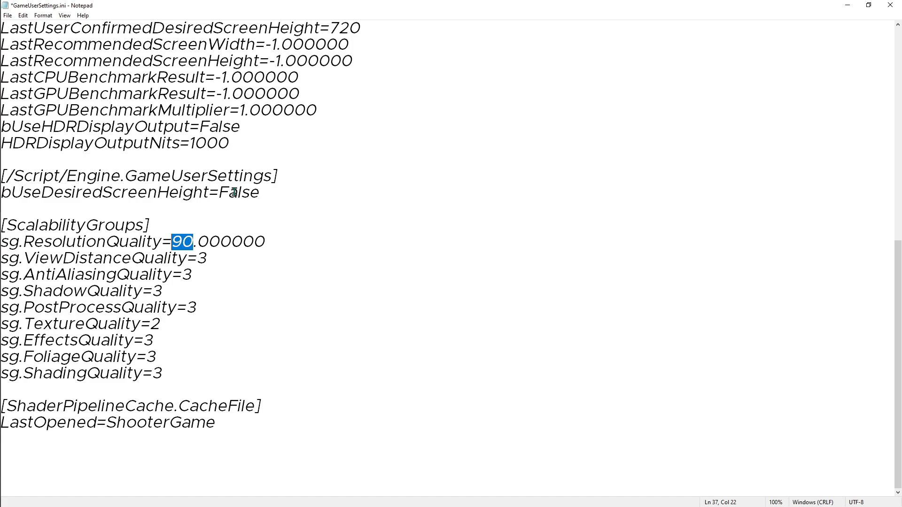
pyautogui.write('50')
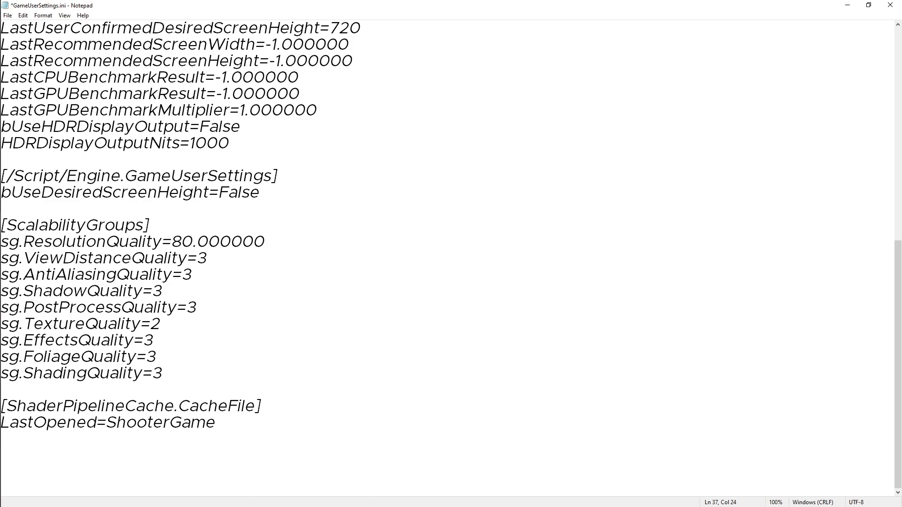
pyautogui.write('10')
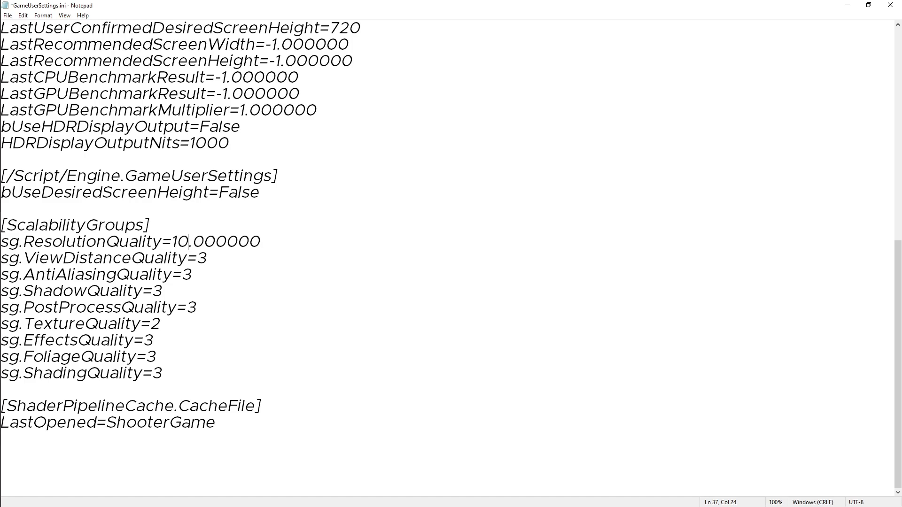
pyautogui.write('0')
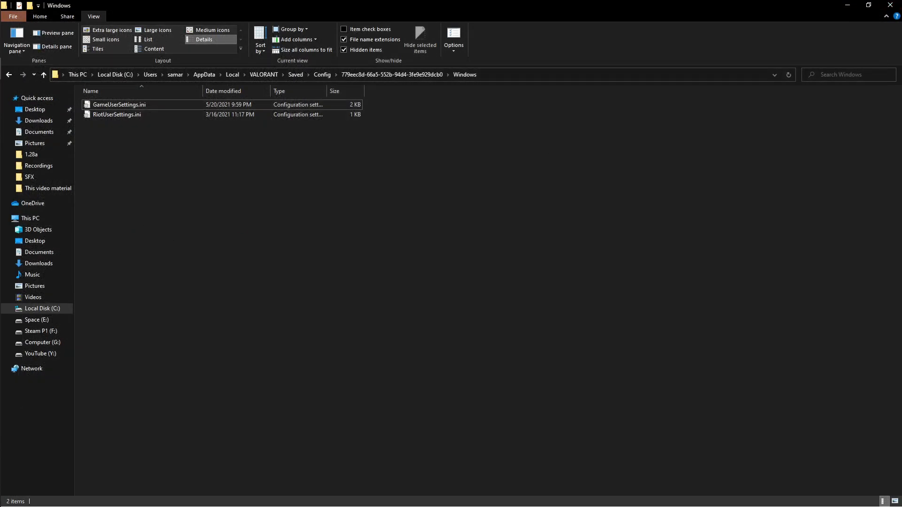
# Launch Mem Reduct from Start search and run Clean memory, freeing 1.86 GB down to 40% usage
pyautogui.write('medal')
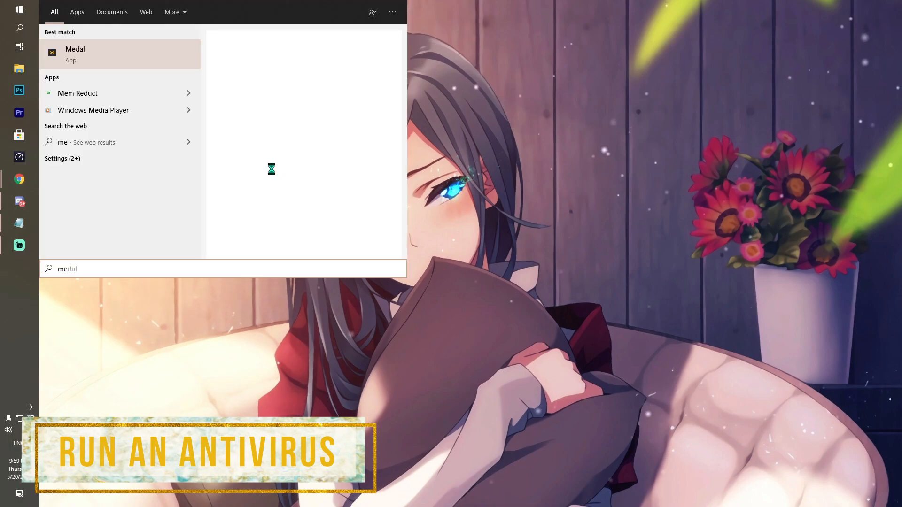
pyautogui.click(77, 93)
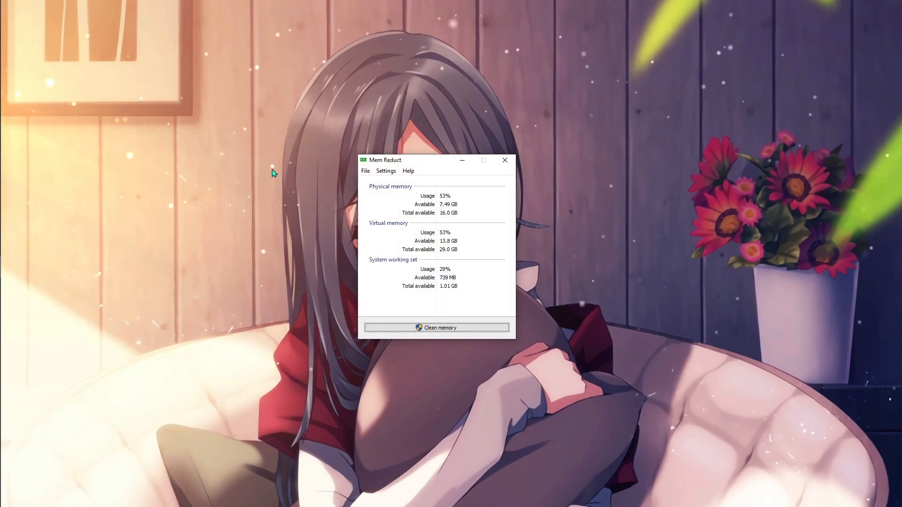
pyautogui.click(436, 327)
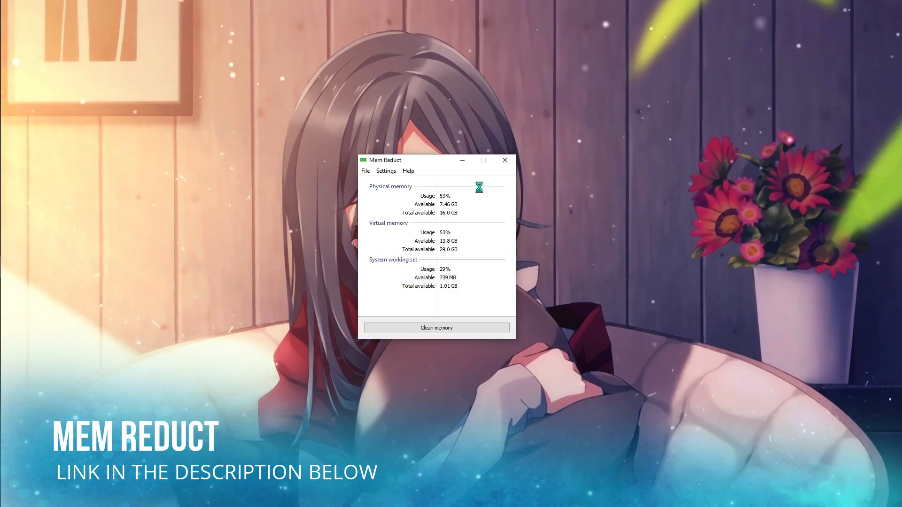
pyautogui.click(436, 327)
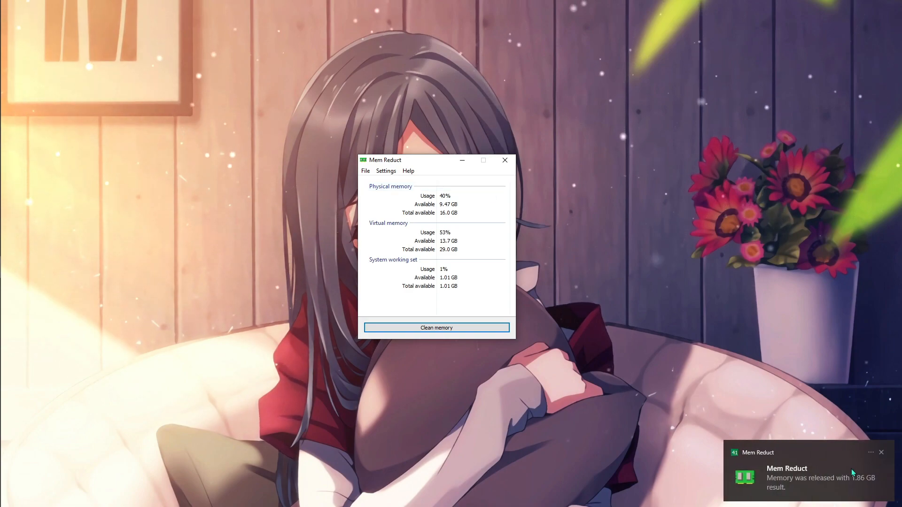